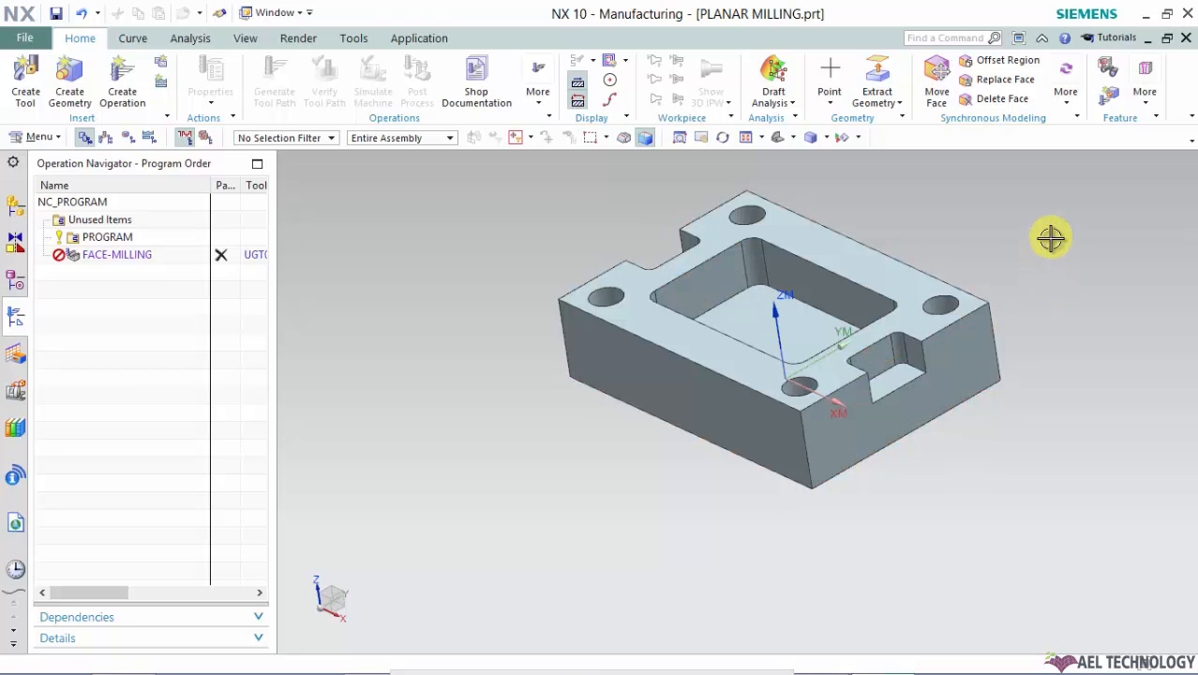
mouse_move(823, 19)
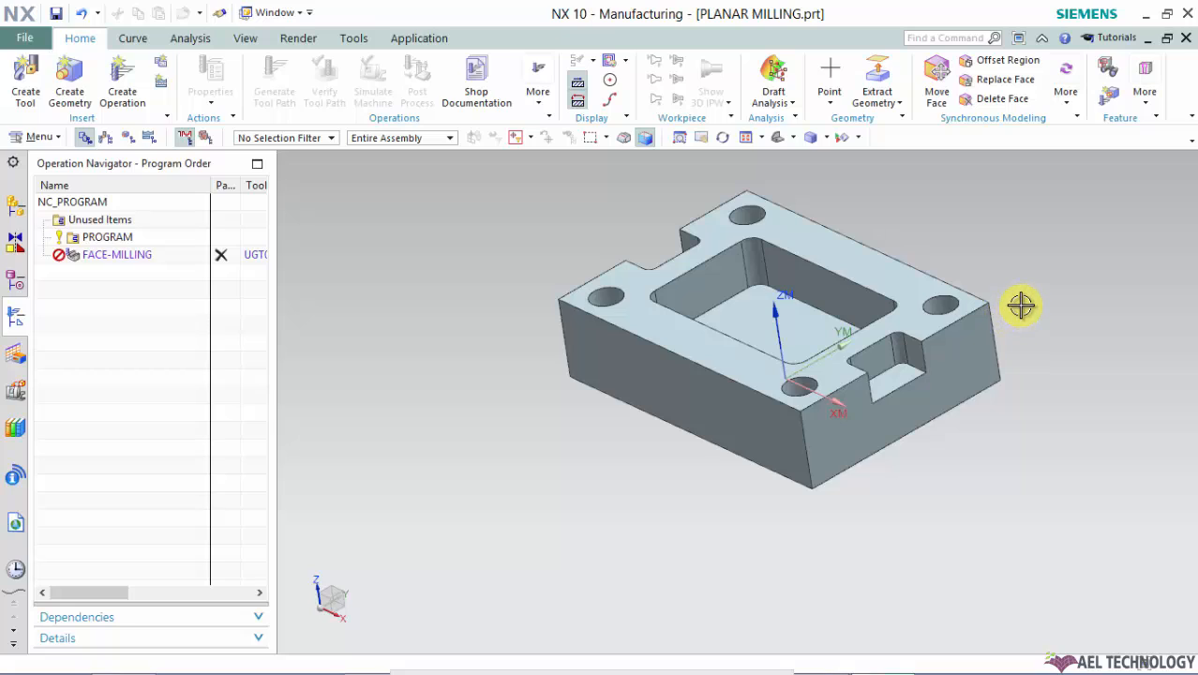
mouse_move(1023, 300)
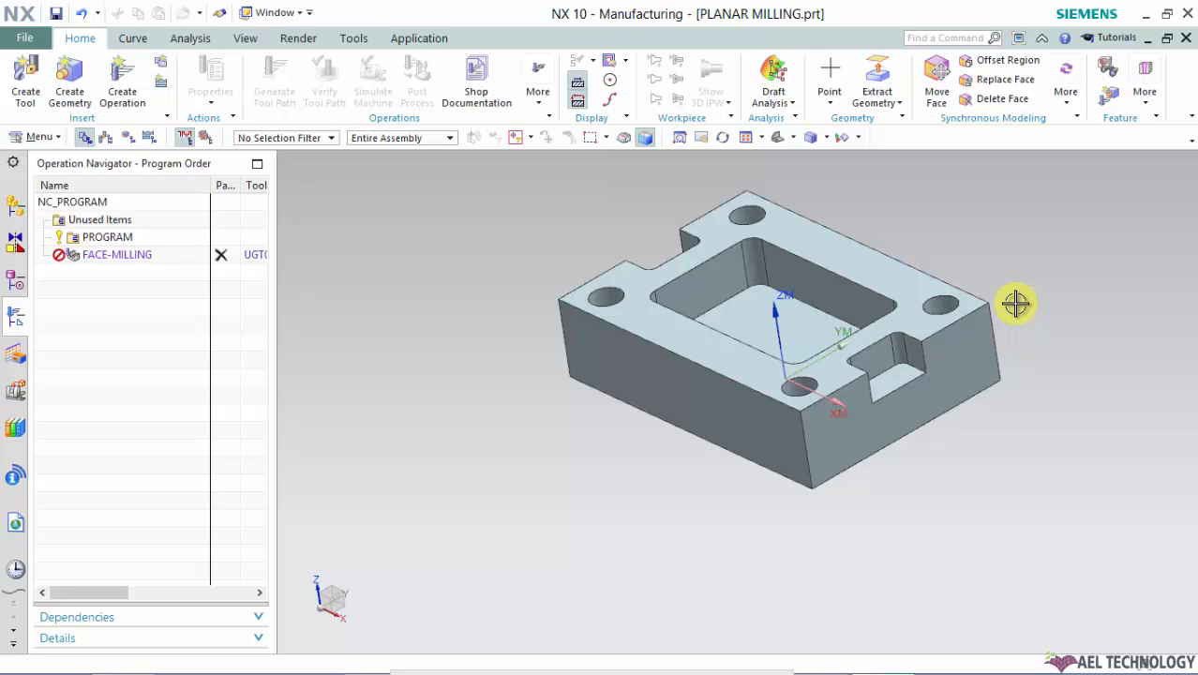
mouse_move(1015, 300)
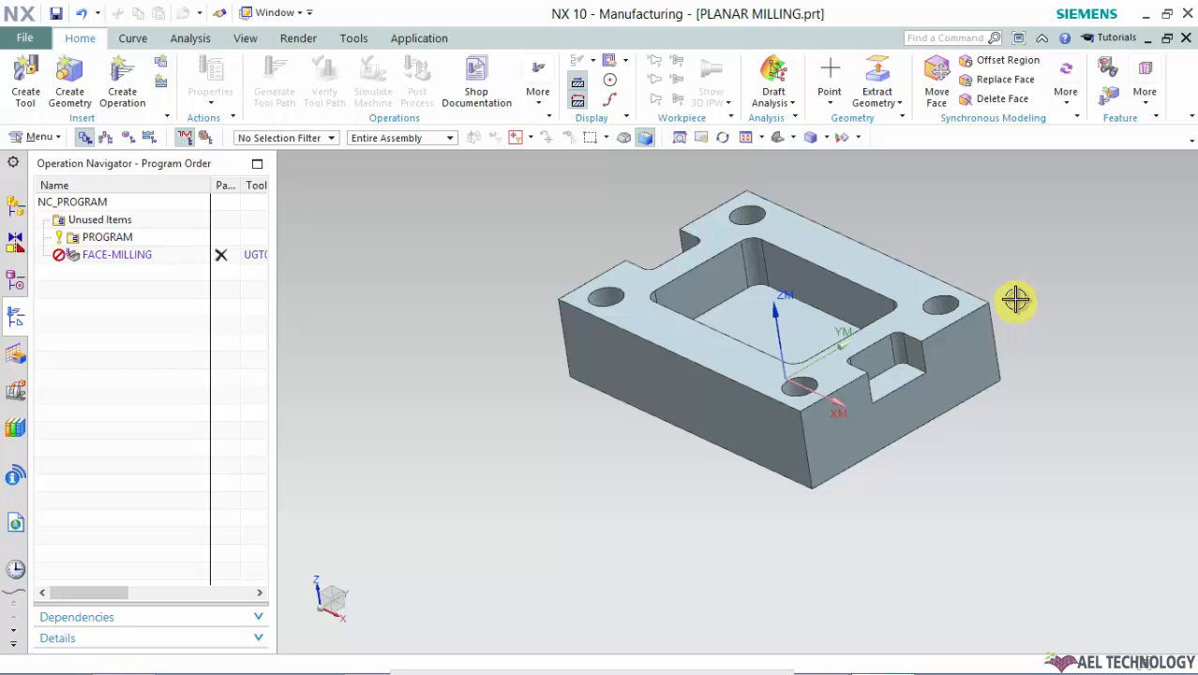
mouse_move(1018, 294)
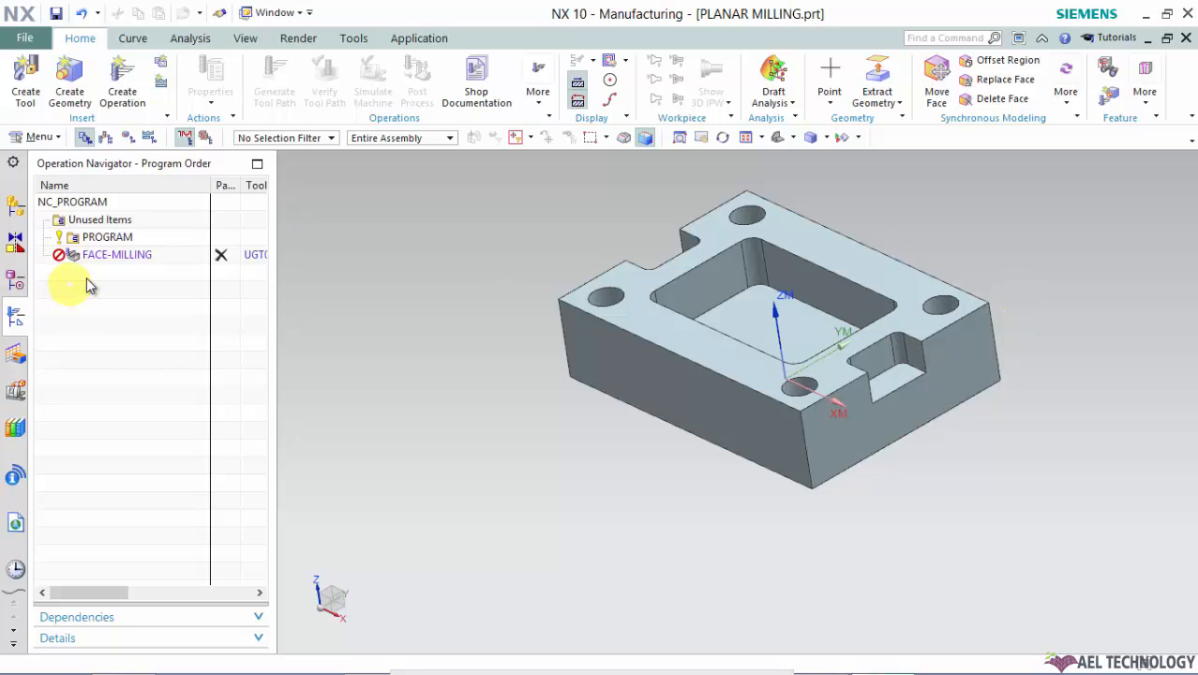
Step: Edit the FACE-MILLING operation from the Operation Navigator to reach its Non Cutting Moves settings
click(117, 254)
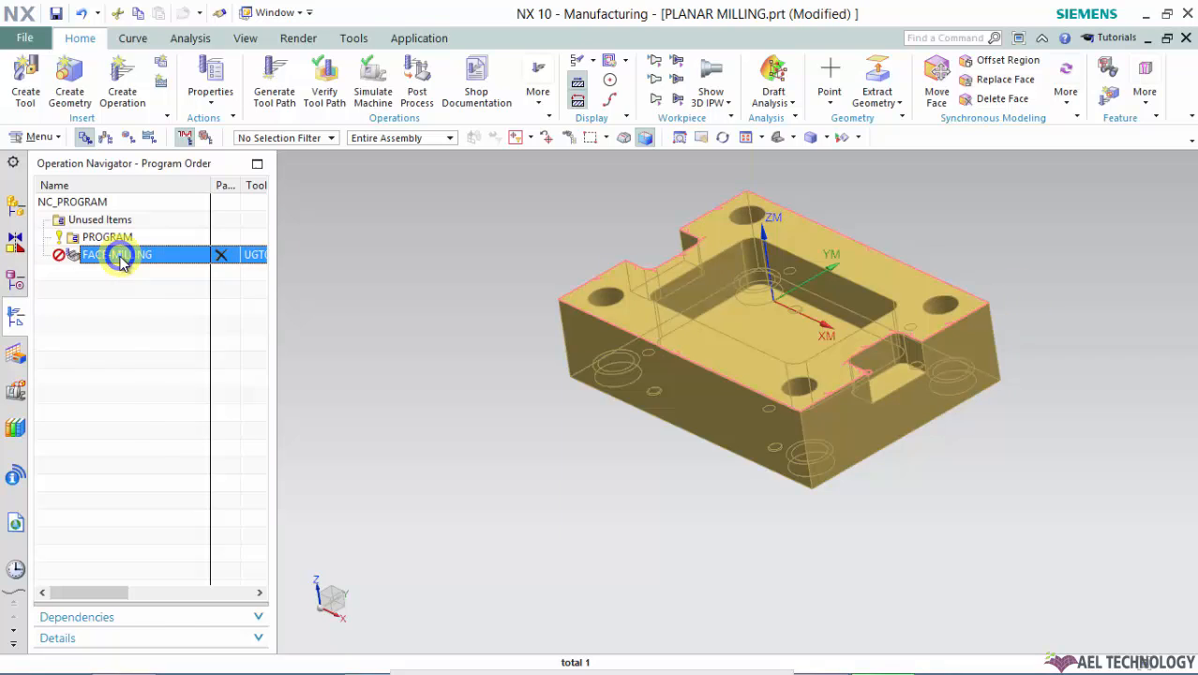
right_click(117, 254)
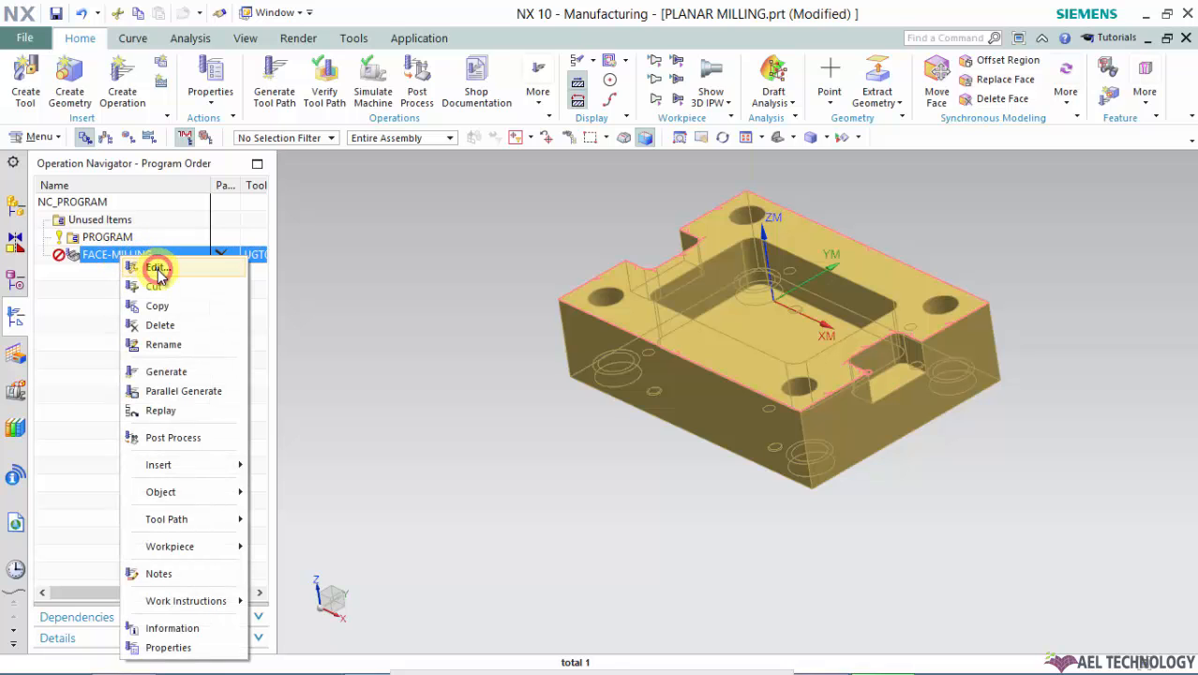
click(156, 269)
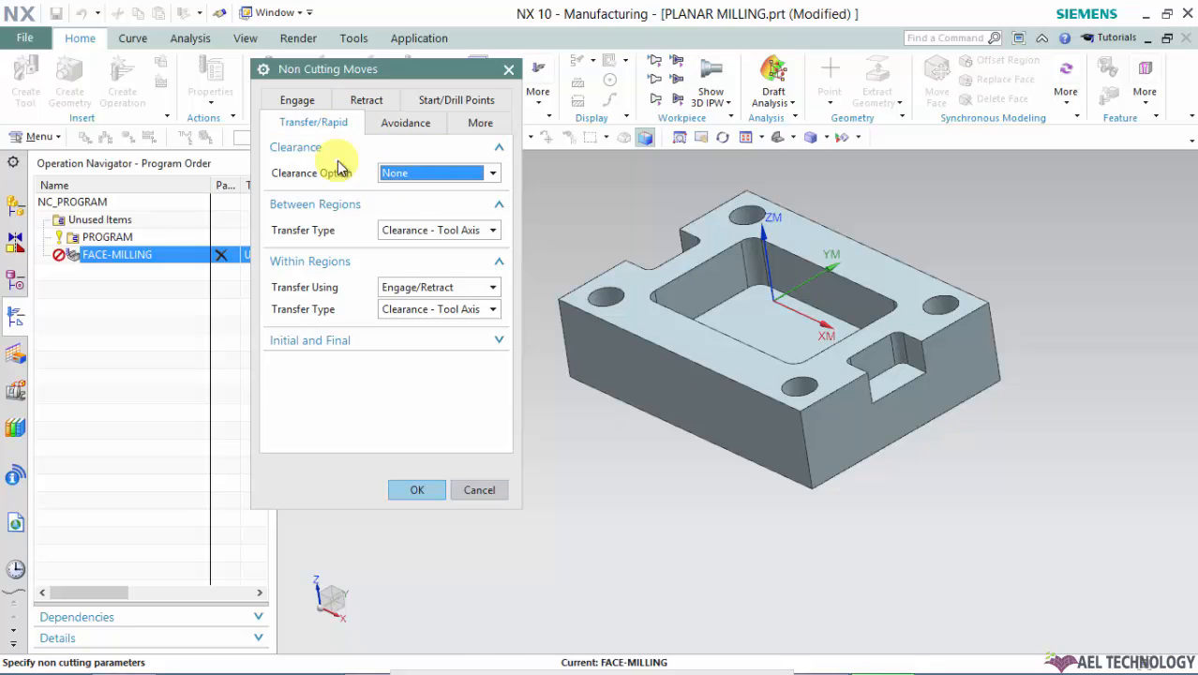
Step: Review the Engage and Retract settings and set the retract type to Lift at 50% tool
click(365, 122)
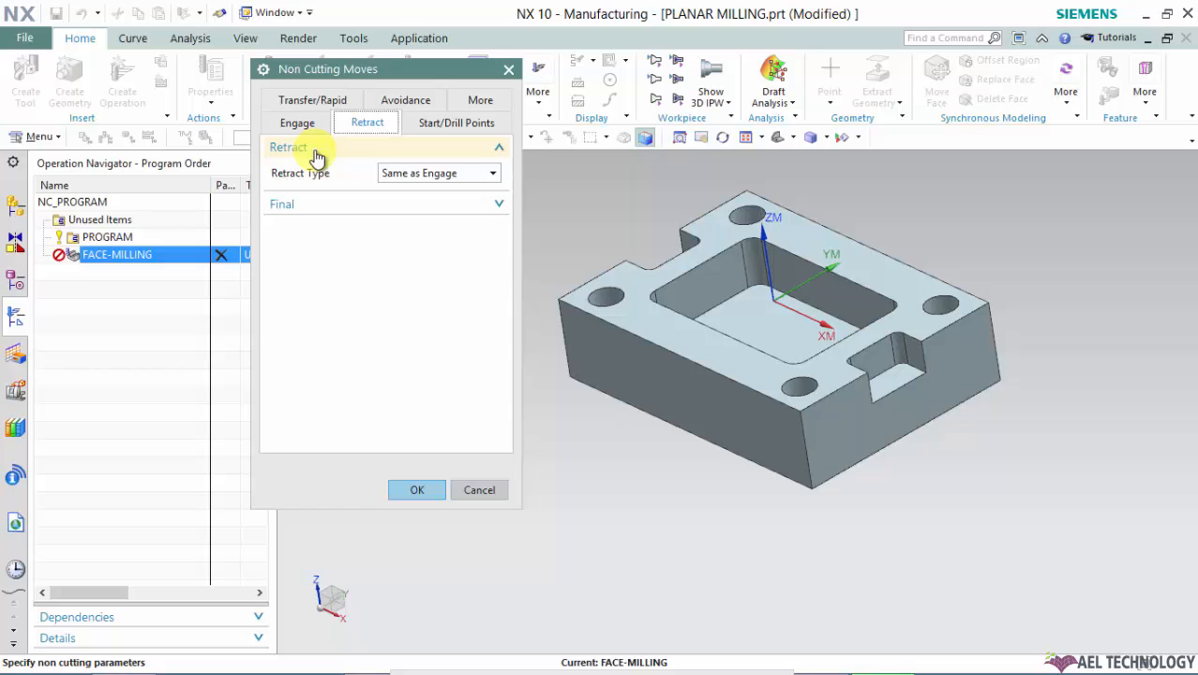
mouse_move(303, 153)
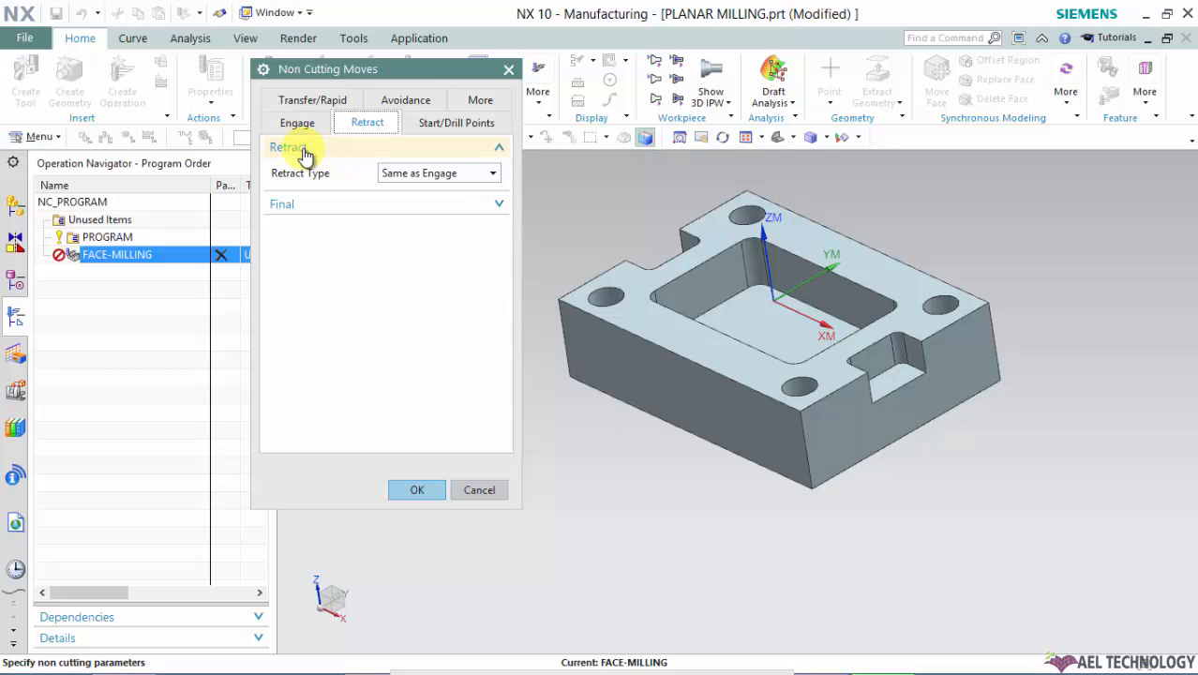
mouse_move(442, 173)
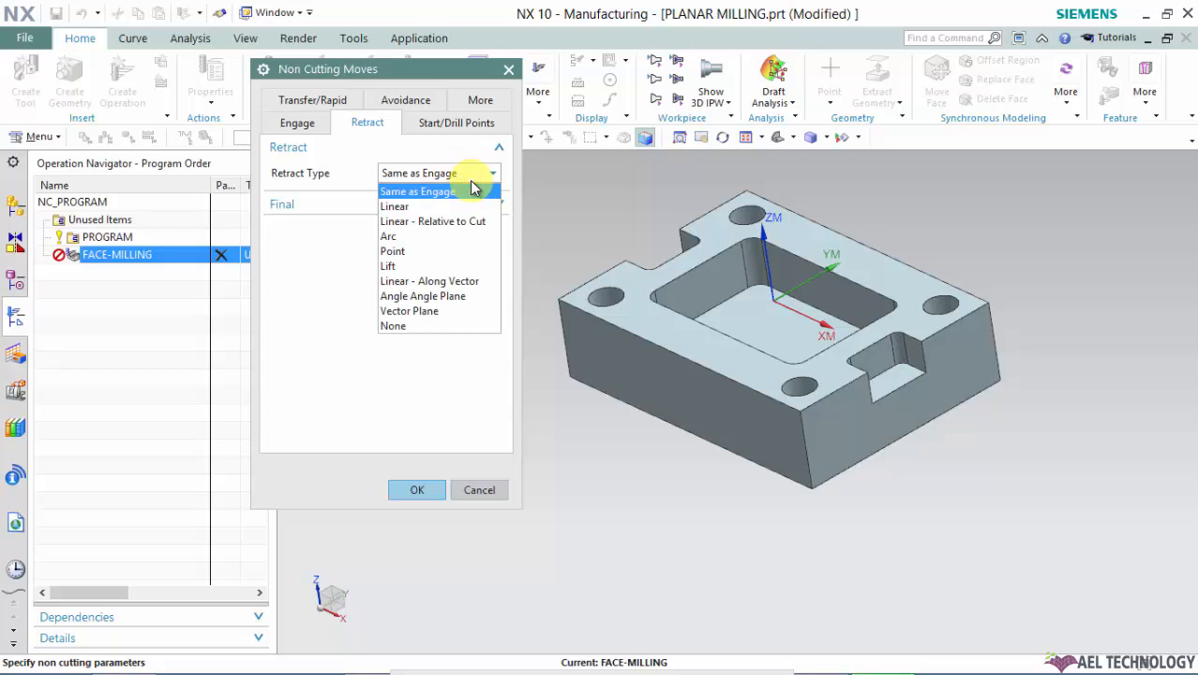
mouse_move(423, 235)
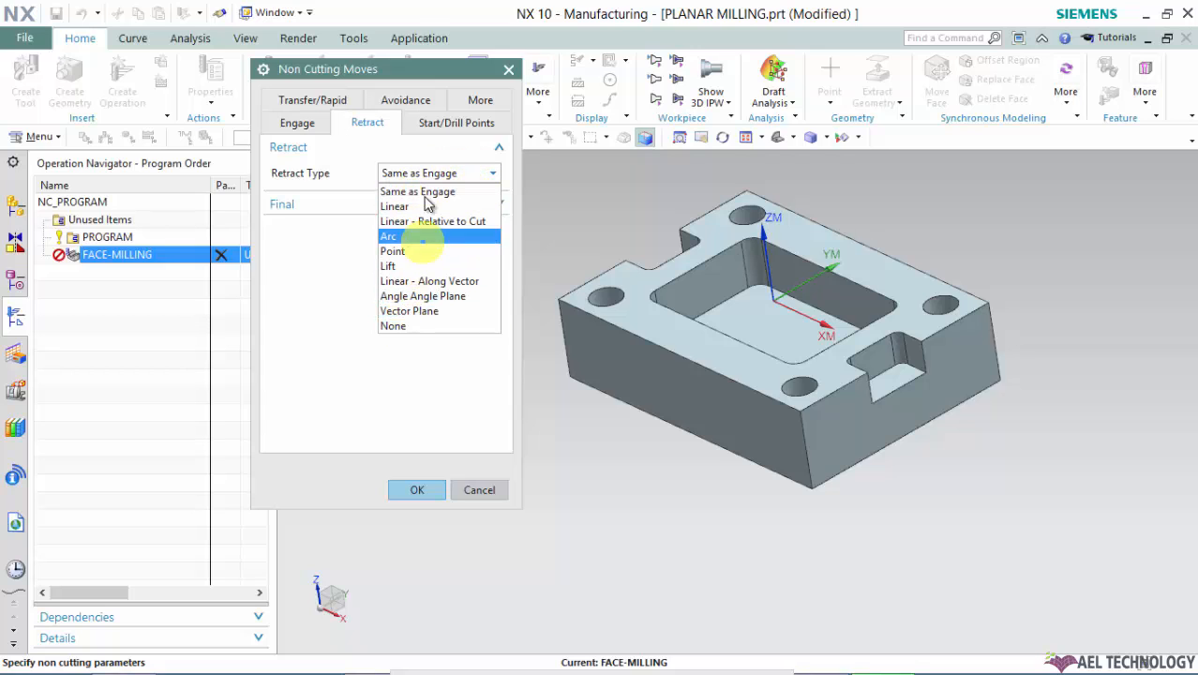
mouse_move(459, 222)
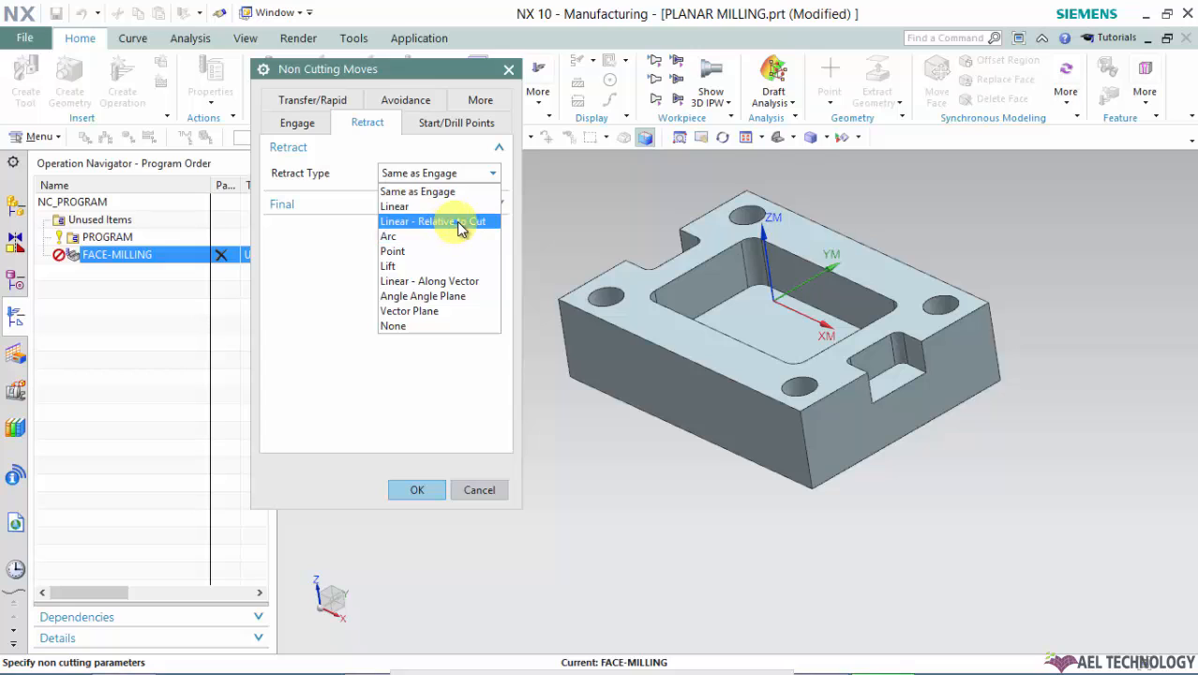
mouse_move(402, 241)
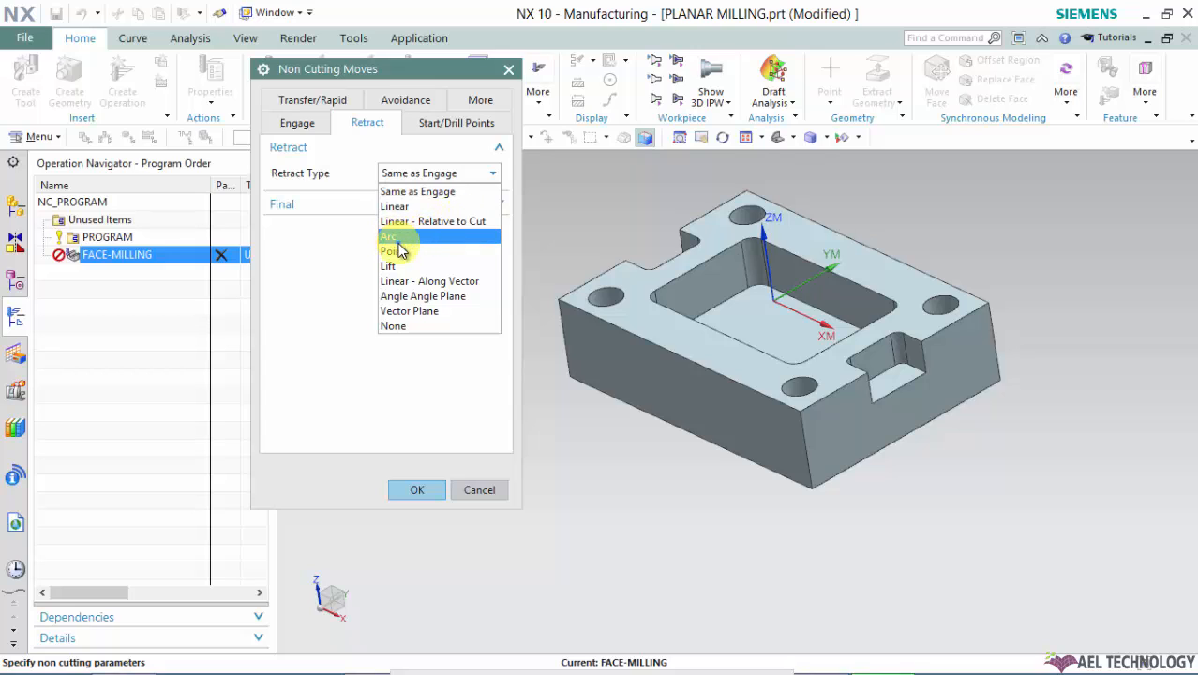
mouse_move(450, 298)
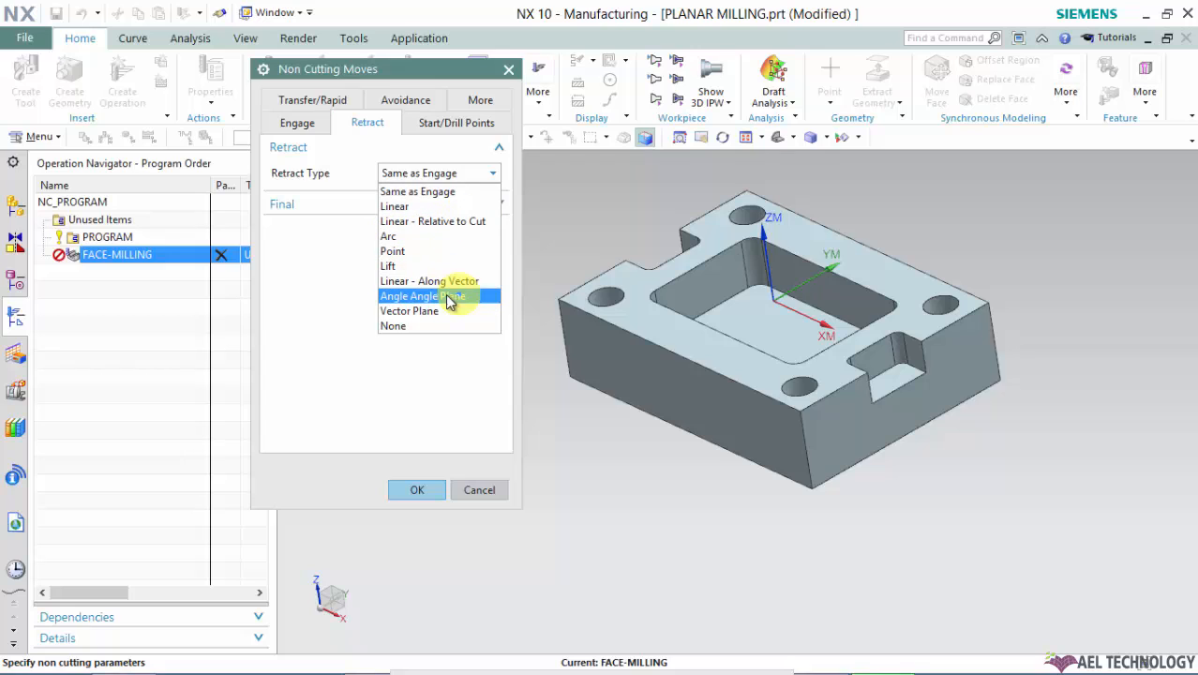
mouse_move(443, 317)
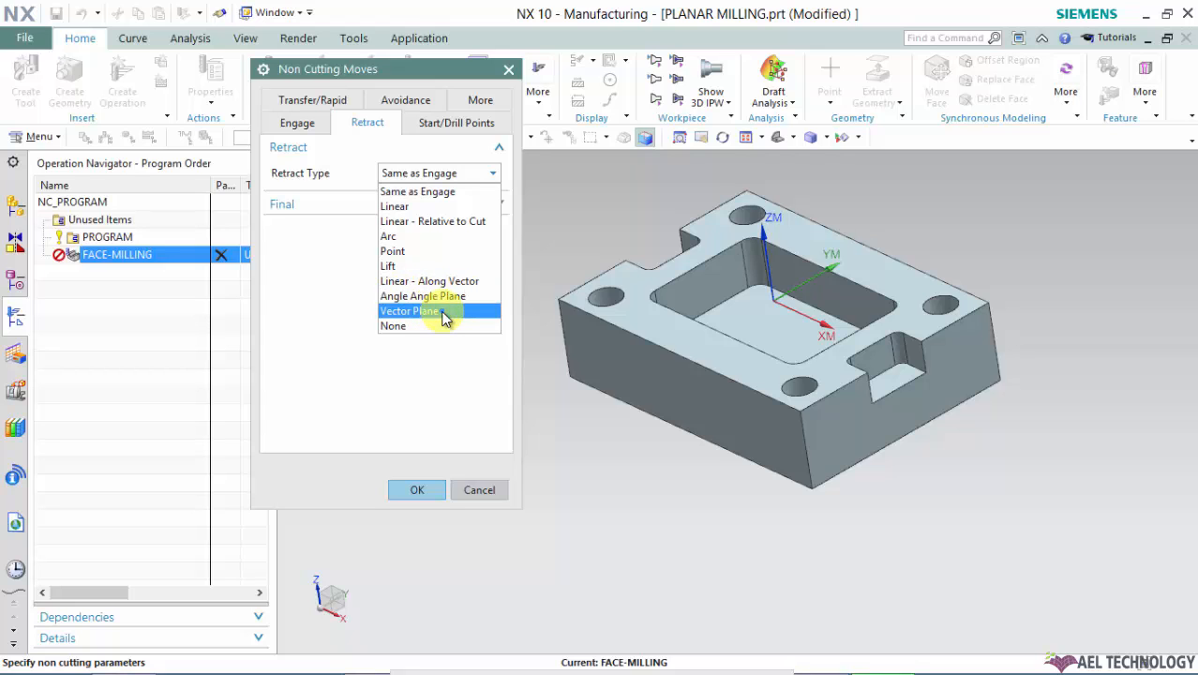
mouse_move(406, 325)
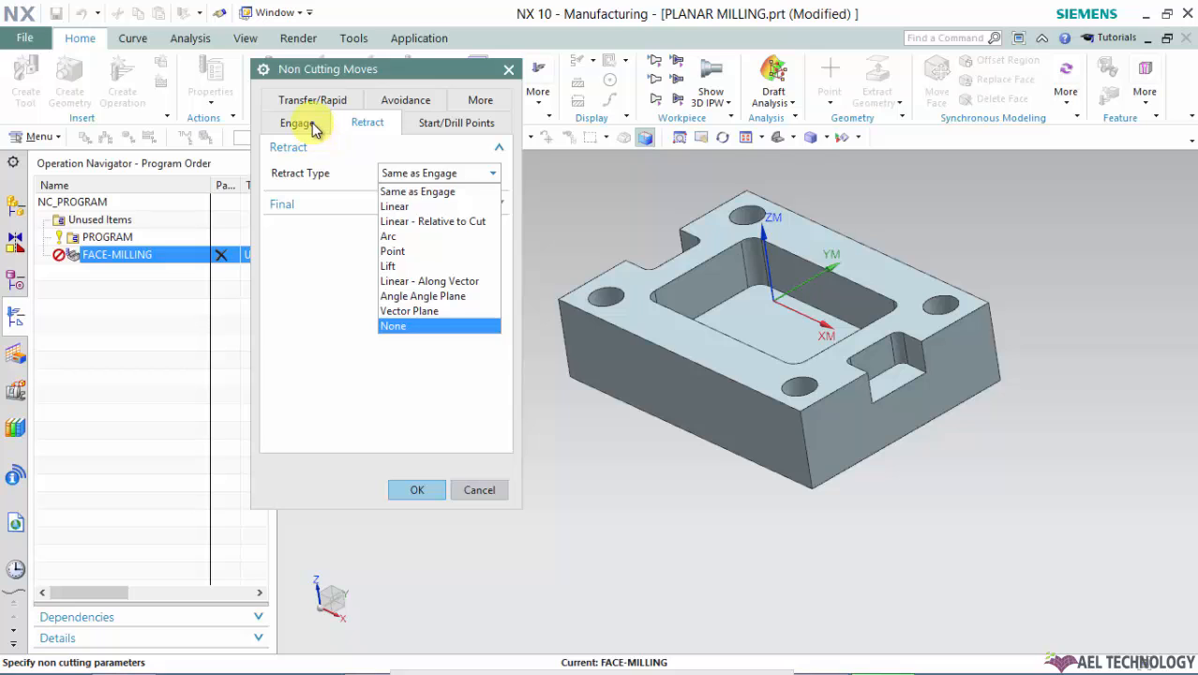
click(297, 122)
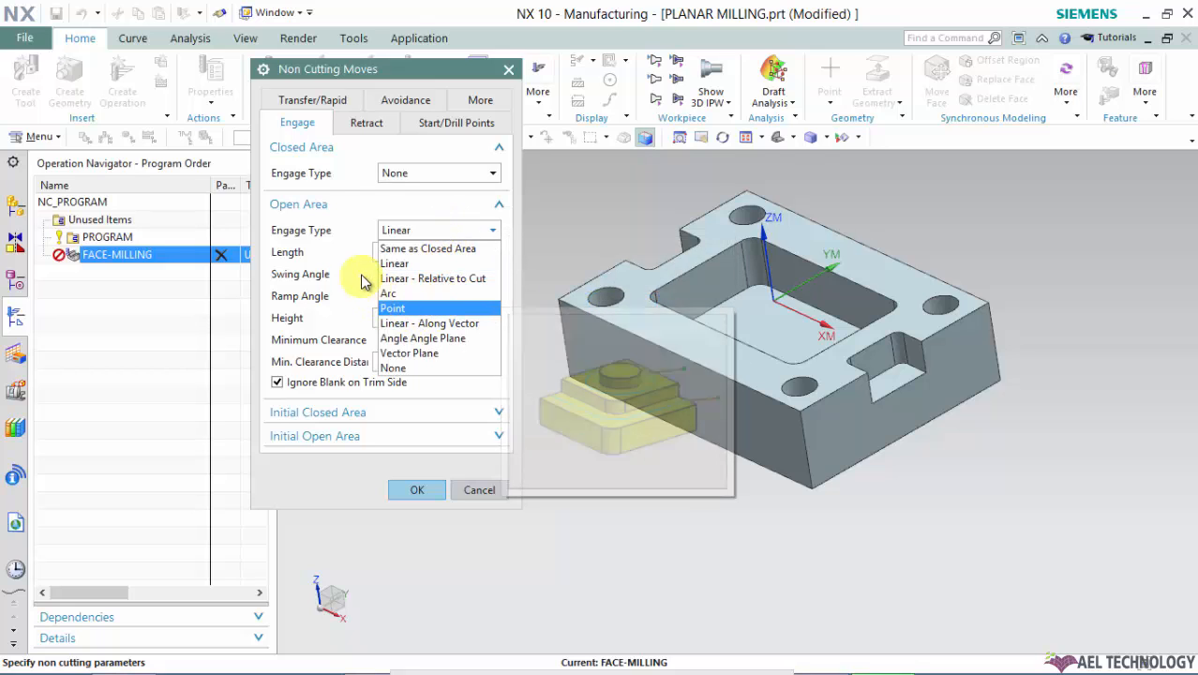
click(366, 123)
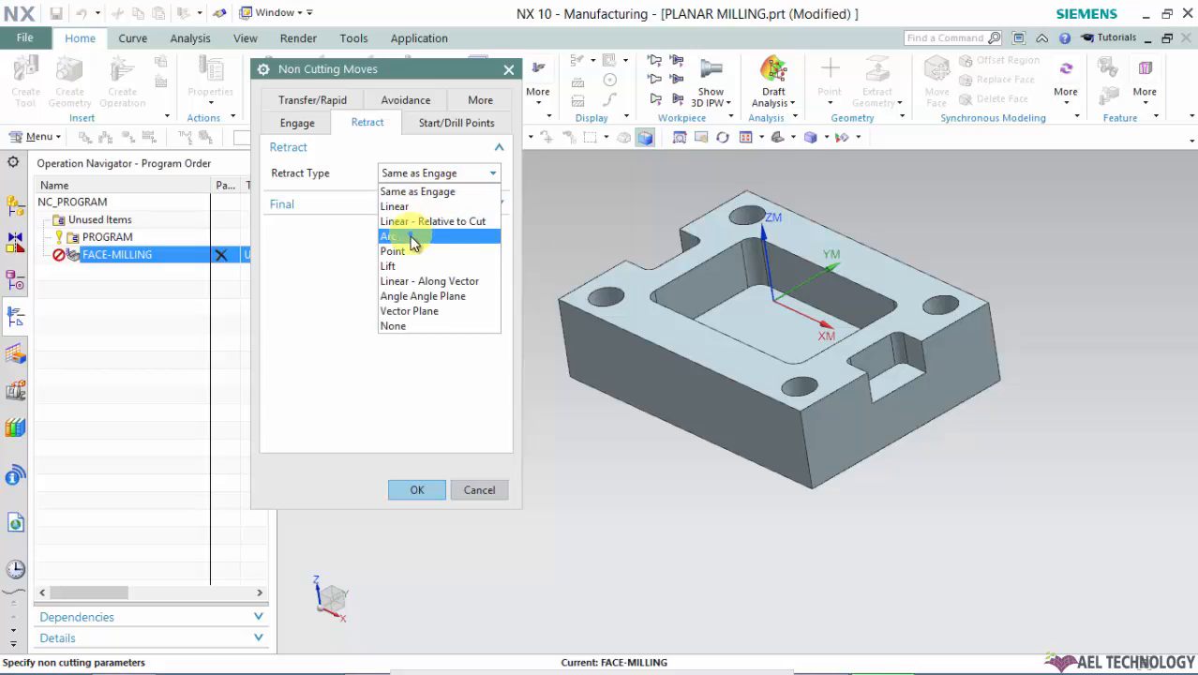
click(390, 266)
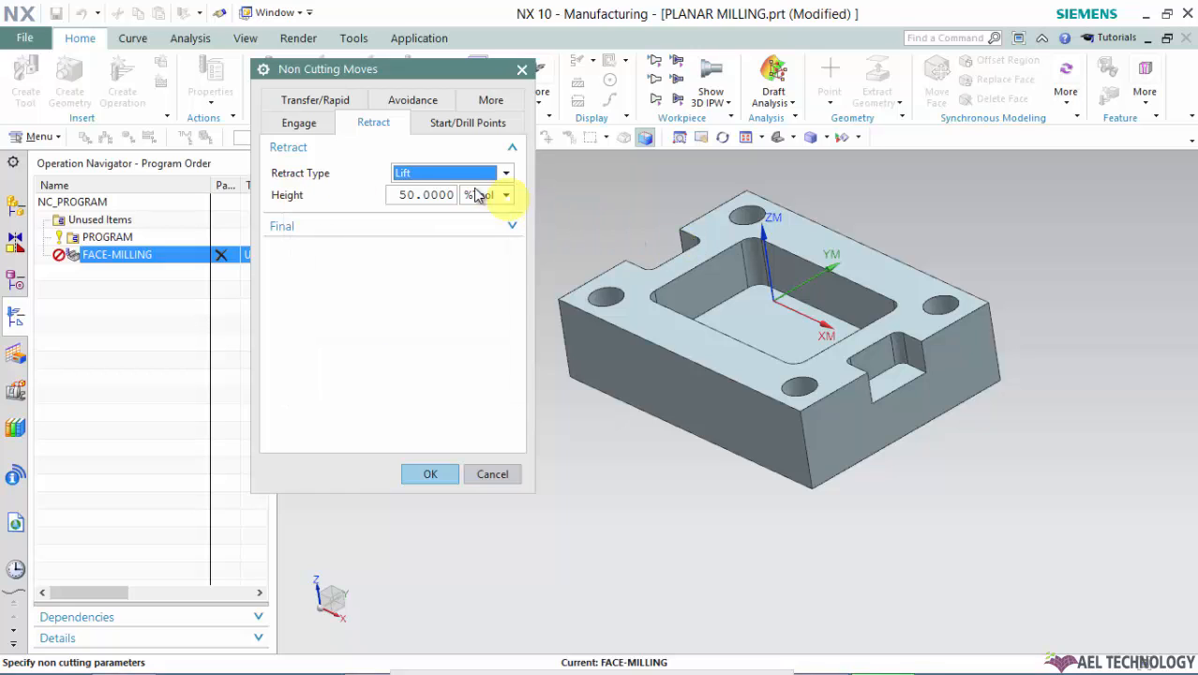
Step: Change the lift height unit to mm, enter 30, and expand the Final retract section
click(505, 195)
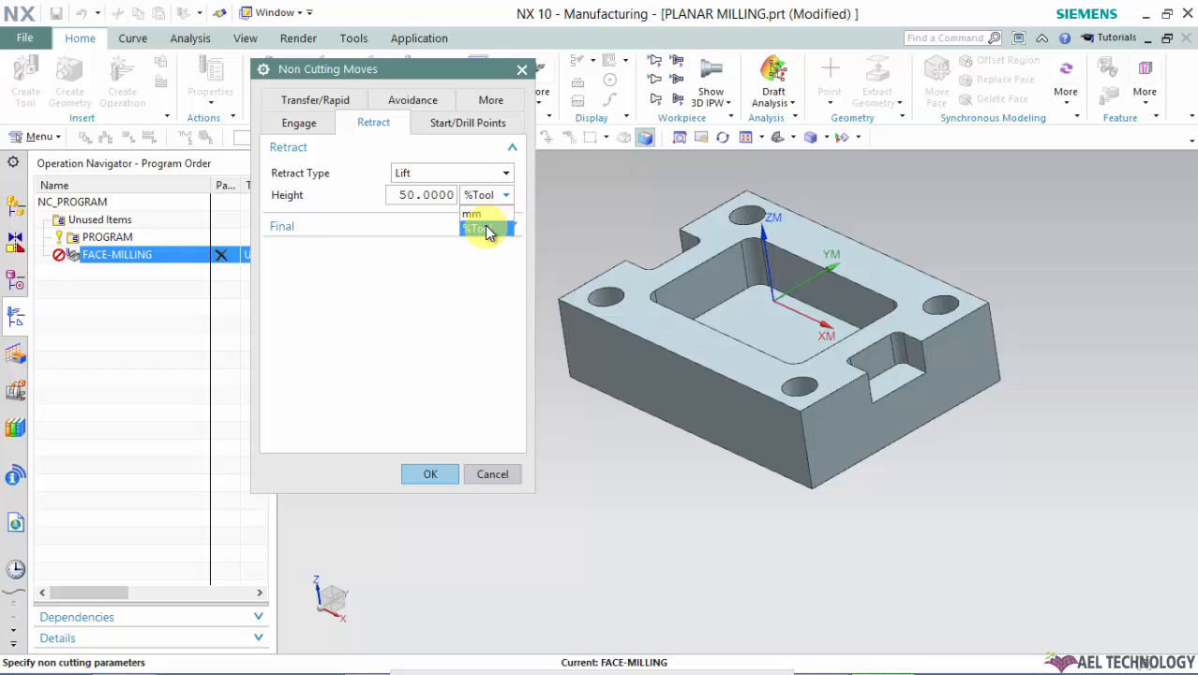
click(472, 214)
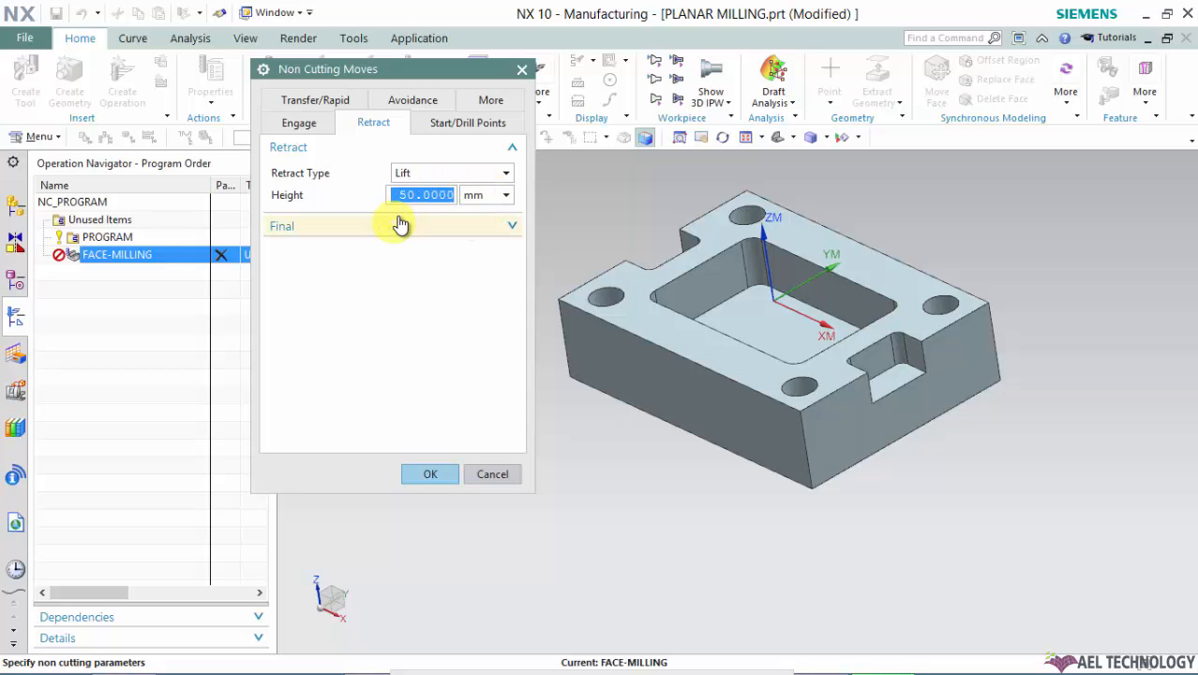
text(30)
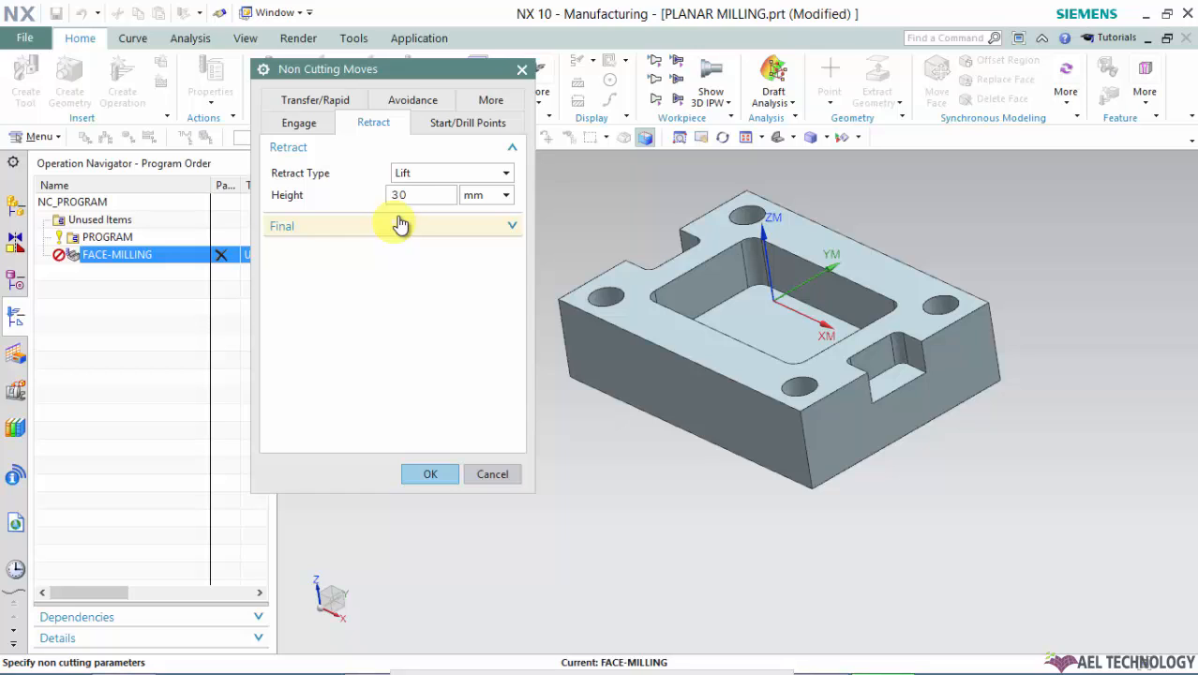
click(421, 194)
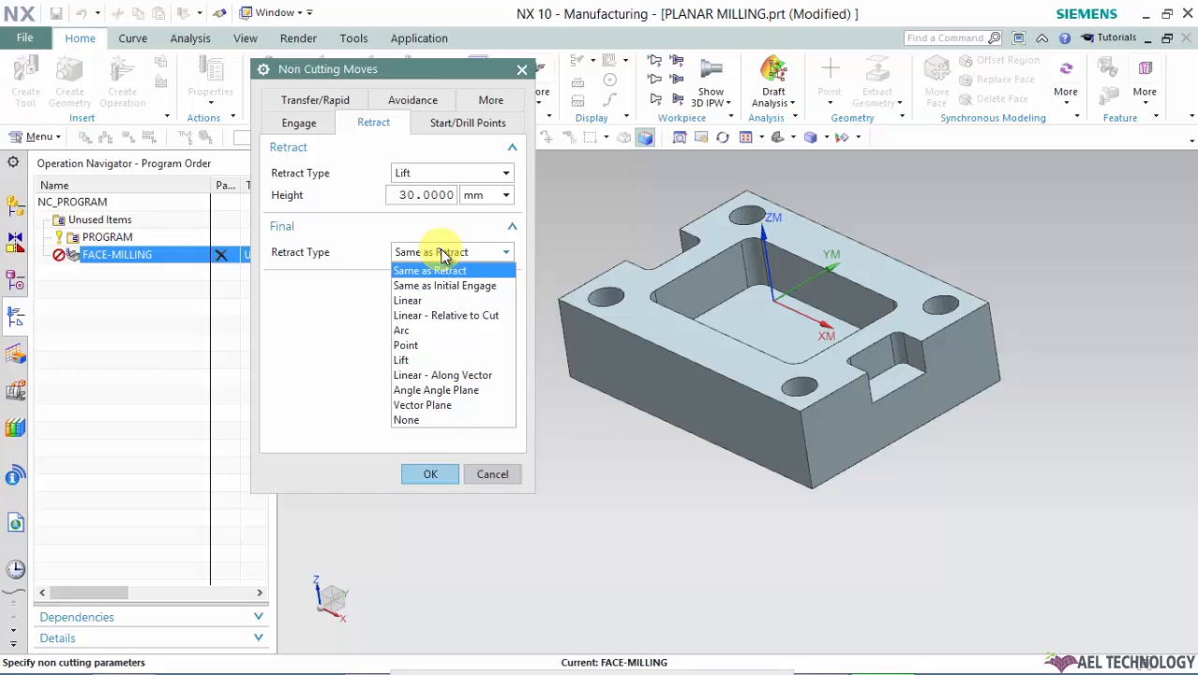
mouse_move(422, 274)
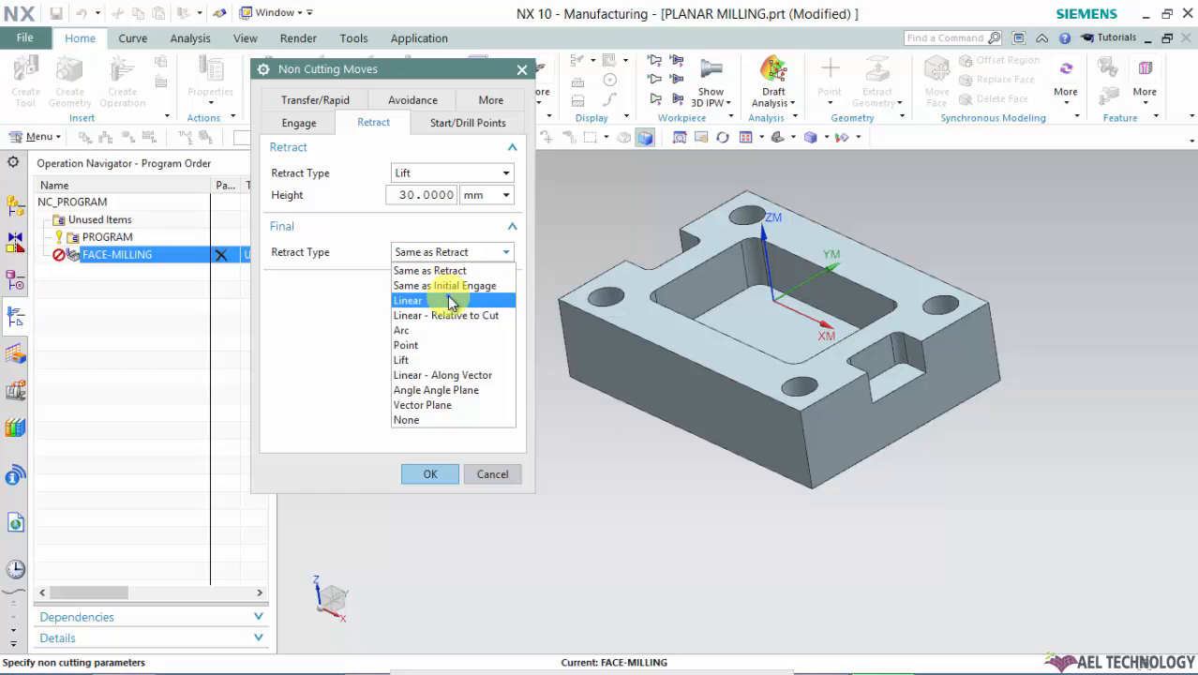
mouse_move(477, 285)
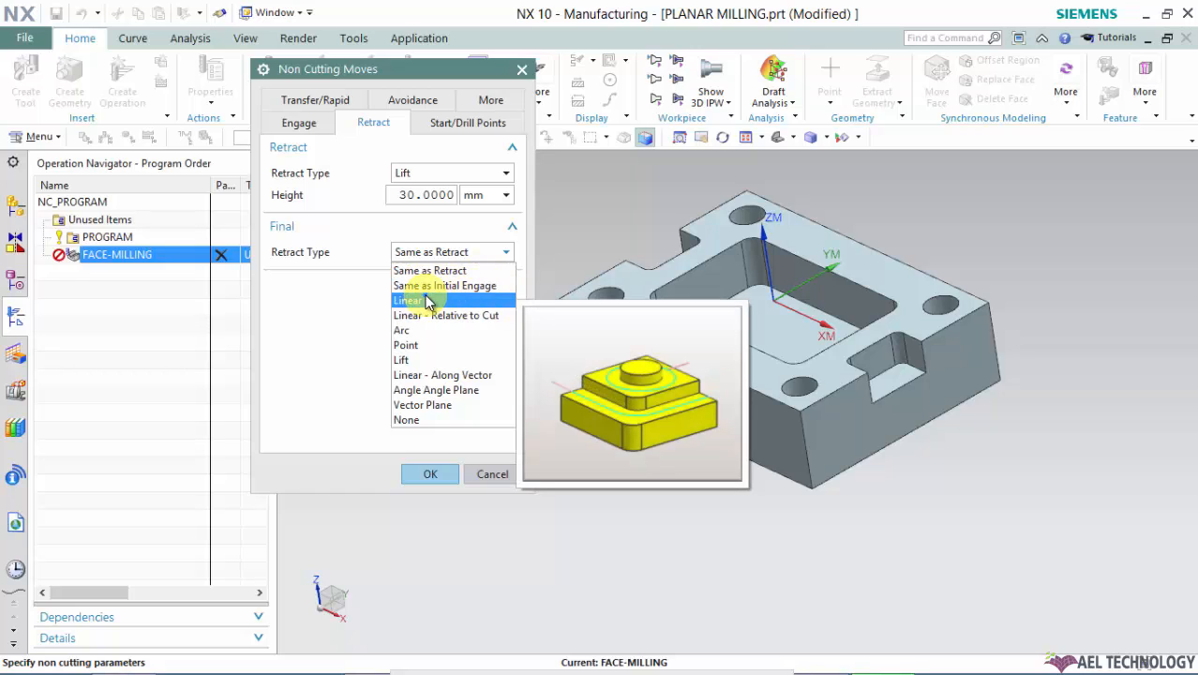
mouse_move(414, 305)
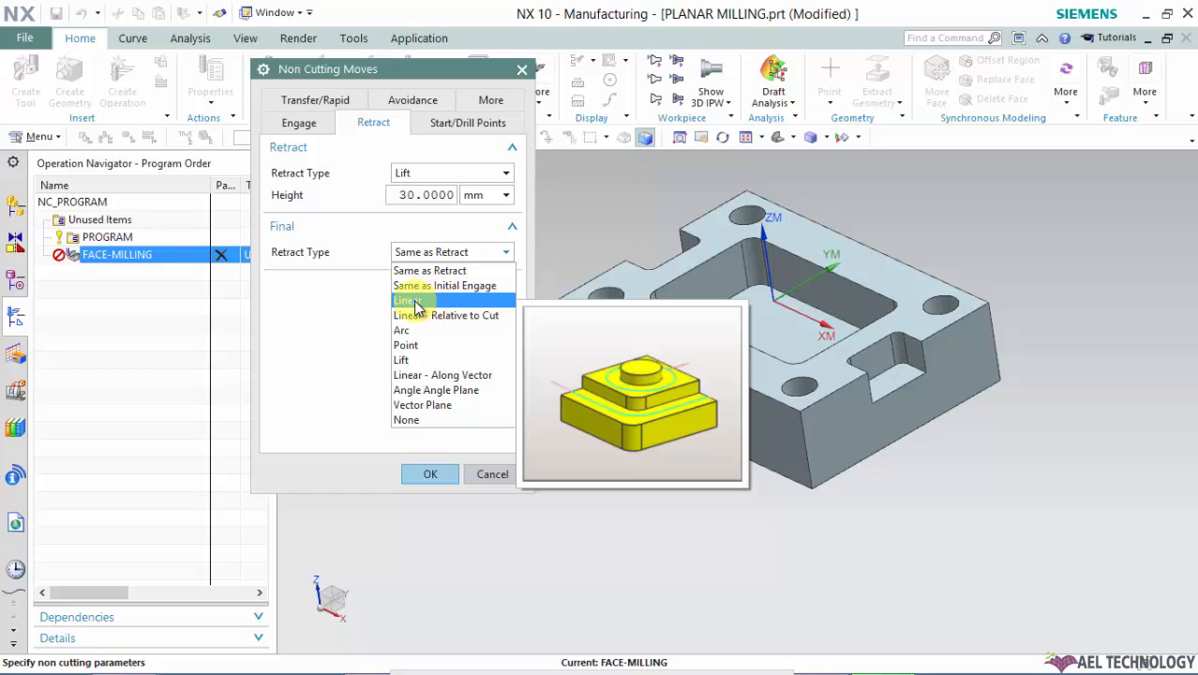
mouse_move(408, 330)
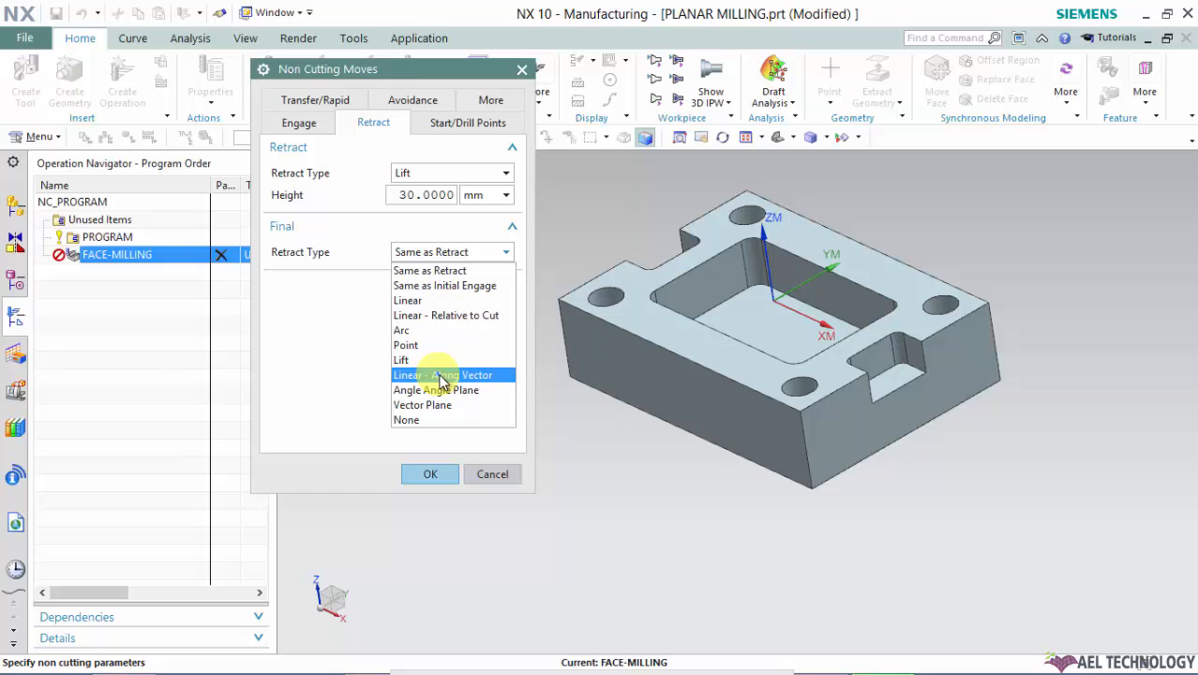
mouse_move(453, 390)
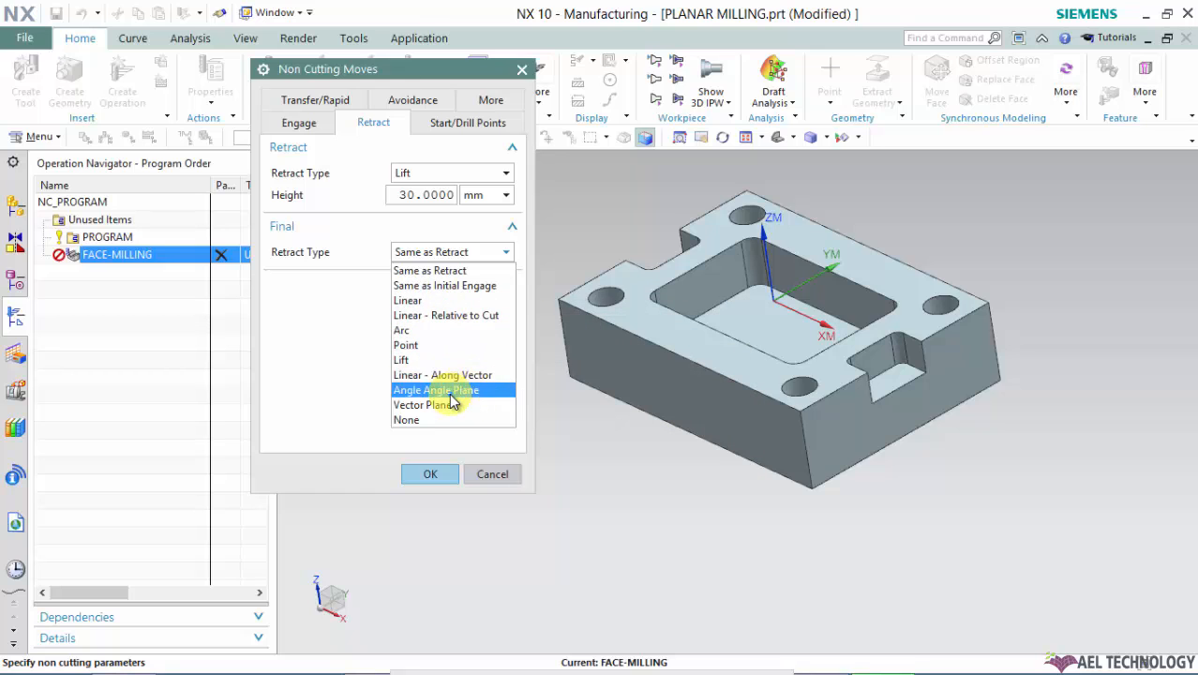
mouse_move(409, 420)
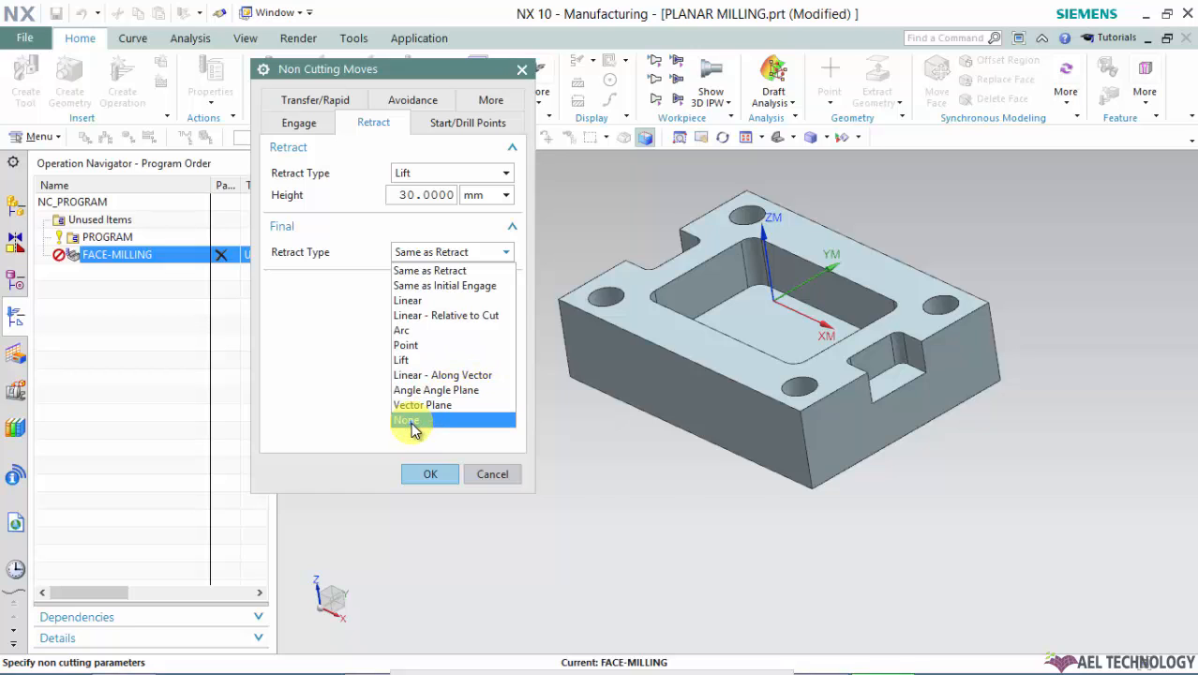
mouse_move(451, 270)
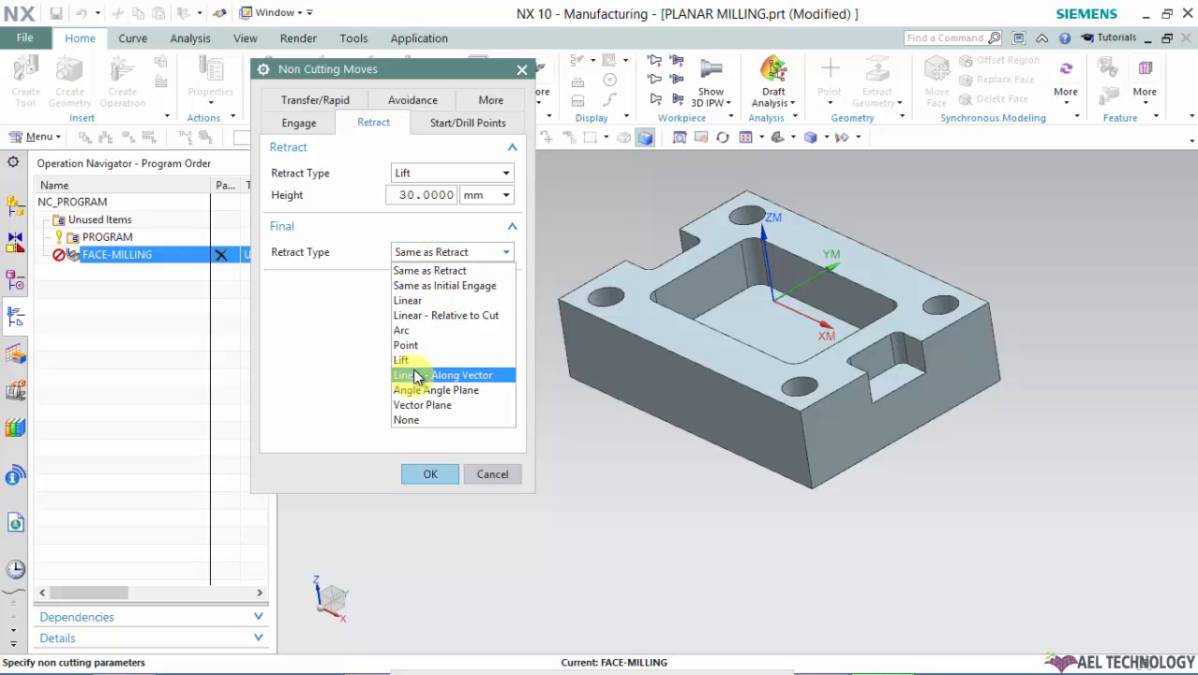
mouse_move(446, 270)
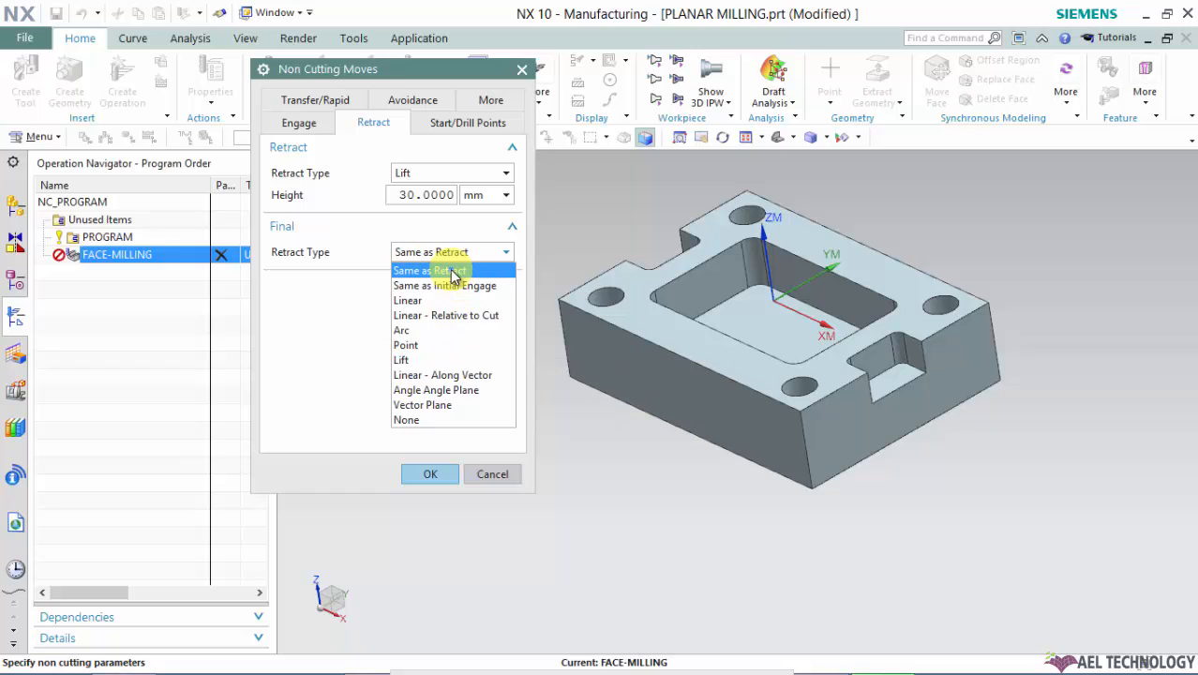
Step: Set the final retract type to Same as Retract
click(431, 271)
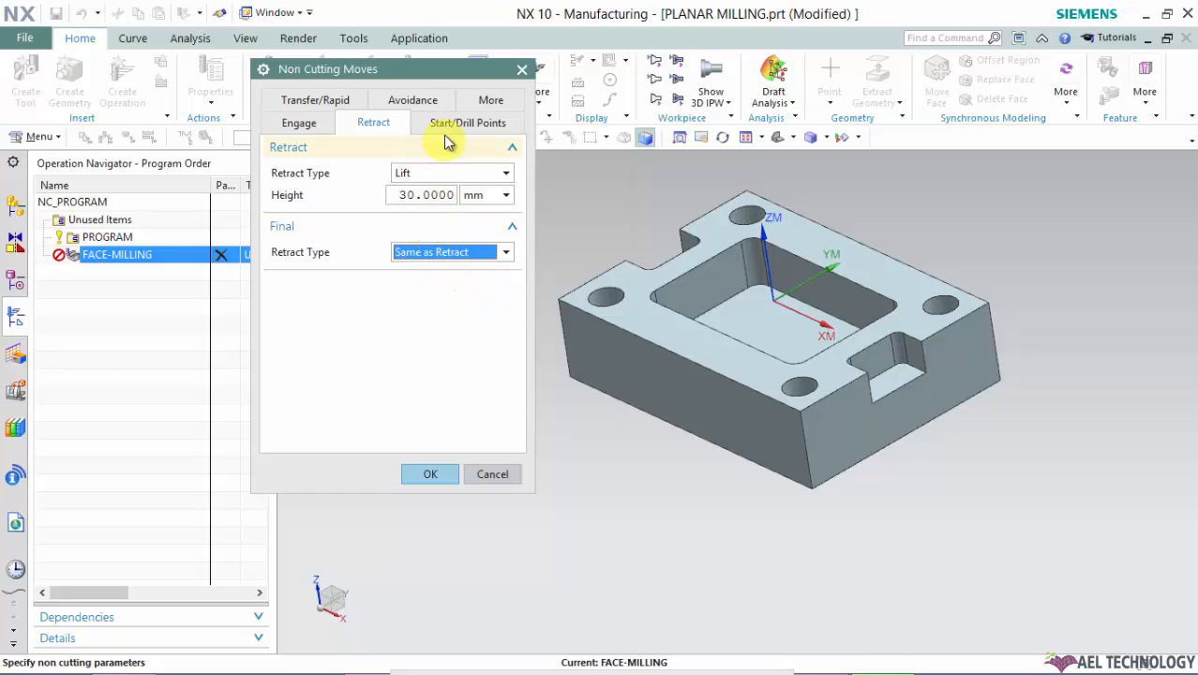
Step: Show the Start/Drill Points settings, collapse Region Start Points, and select Overlap Distance (0 mm)
click(467, 122)
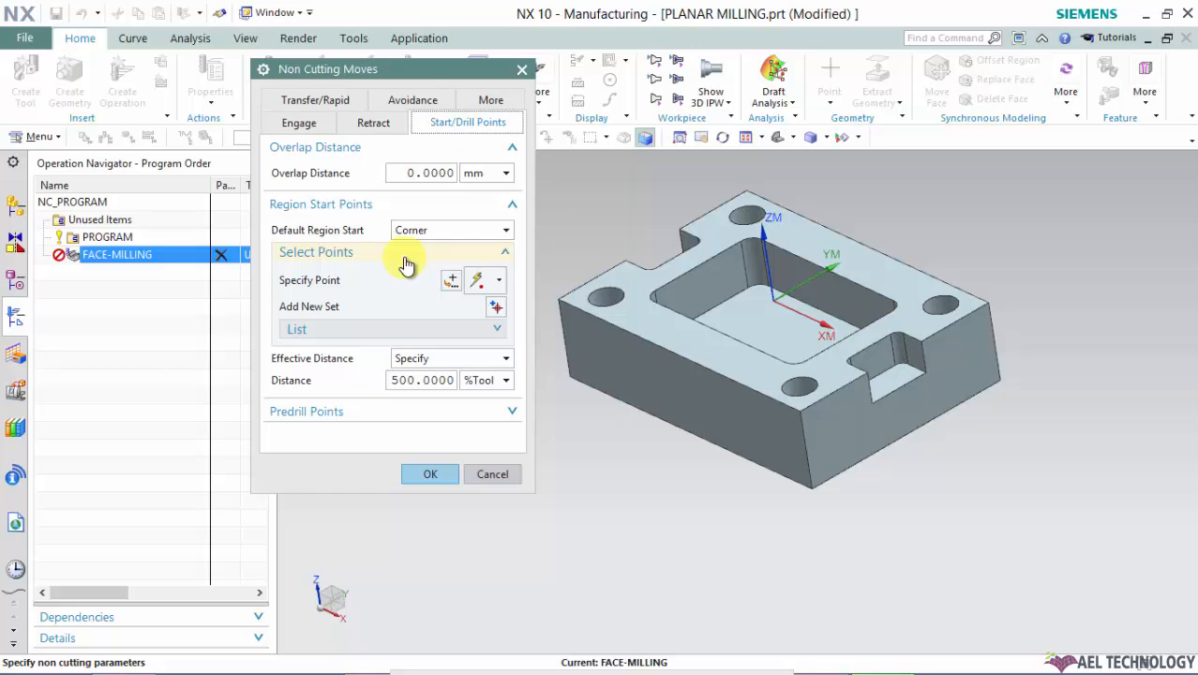
click(512, 204)
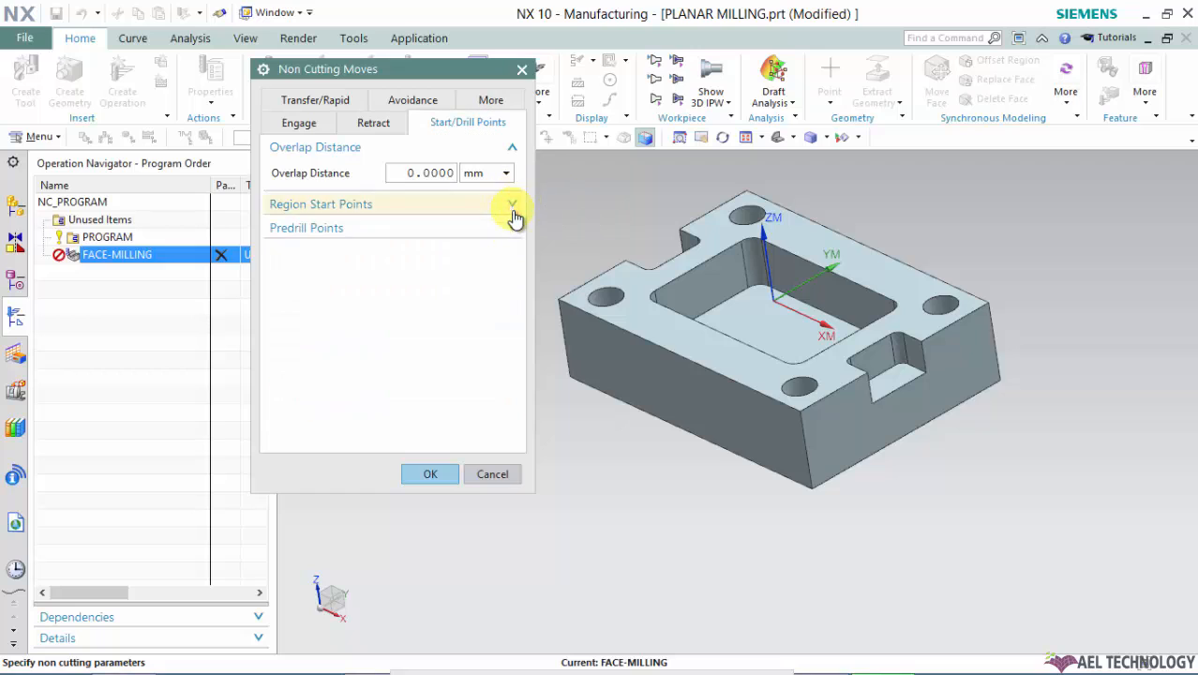
click(511, 204)
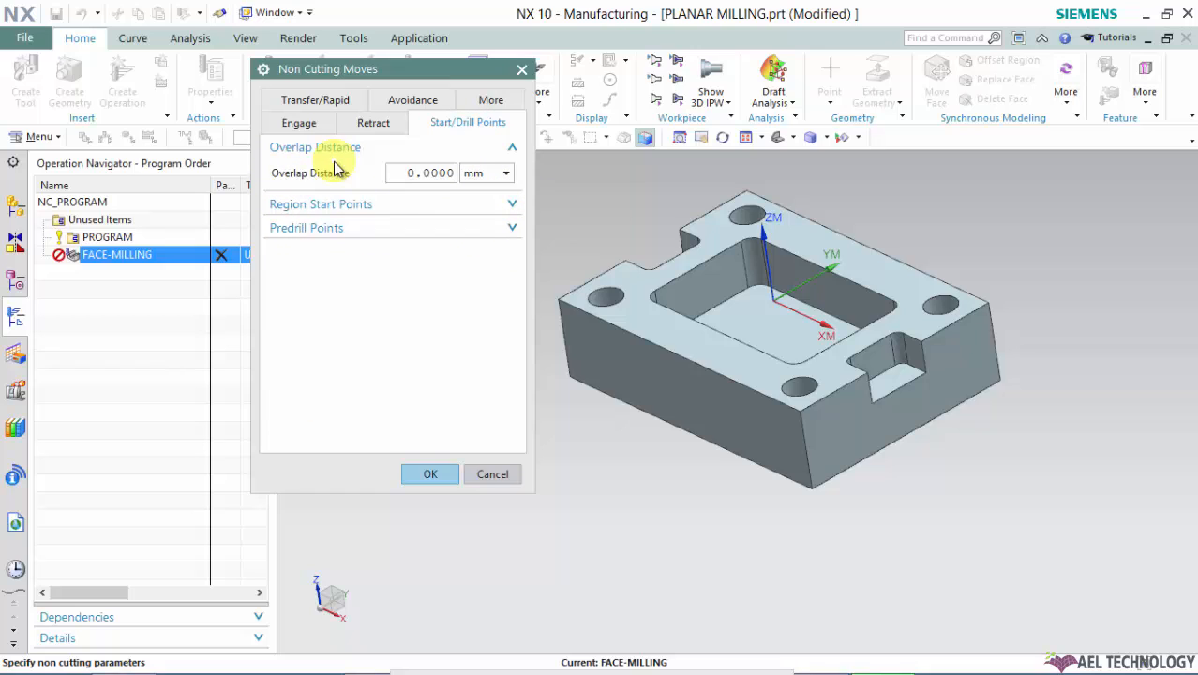
mouse_move(323, 178)
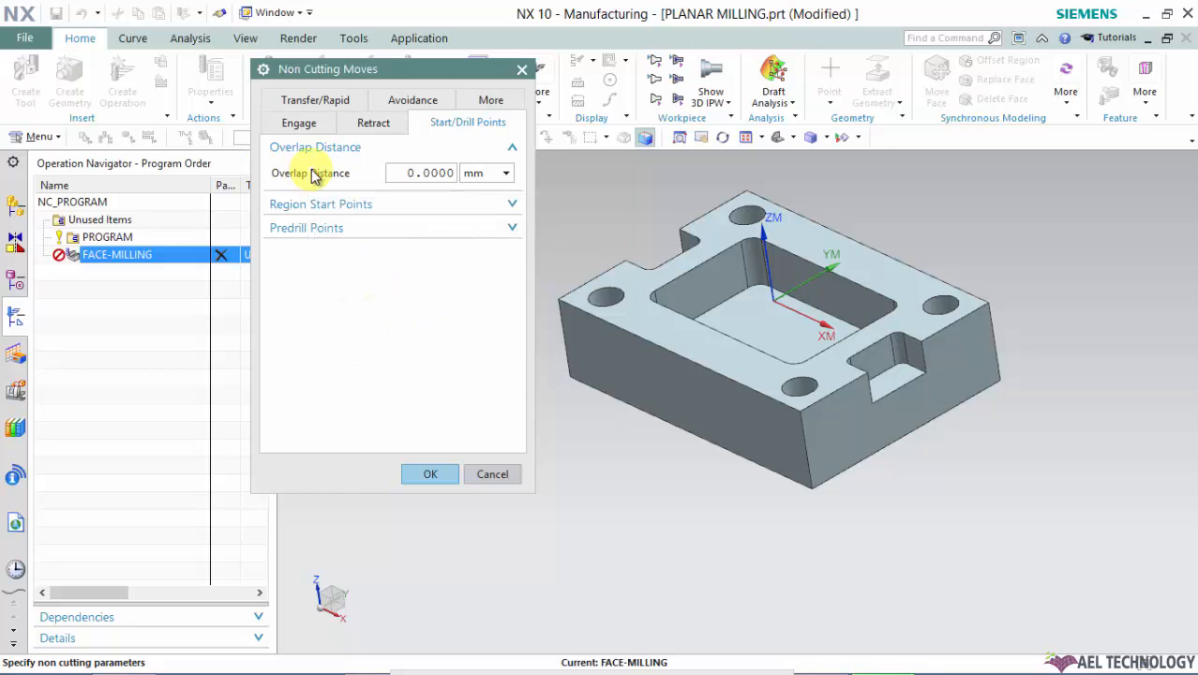
mouse_move(316, 177)
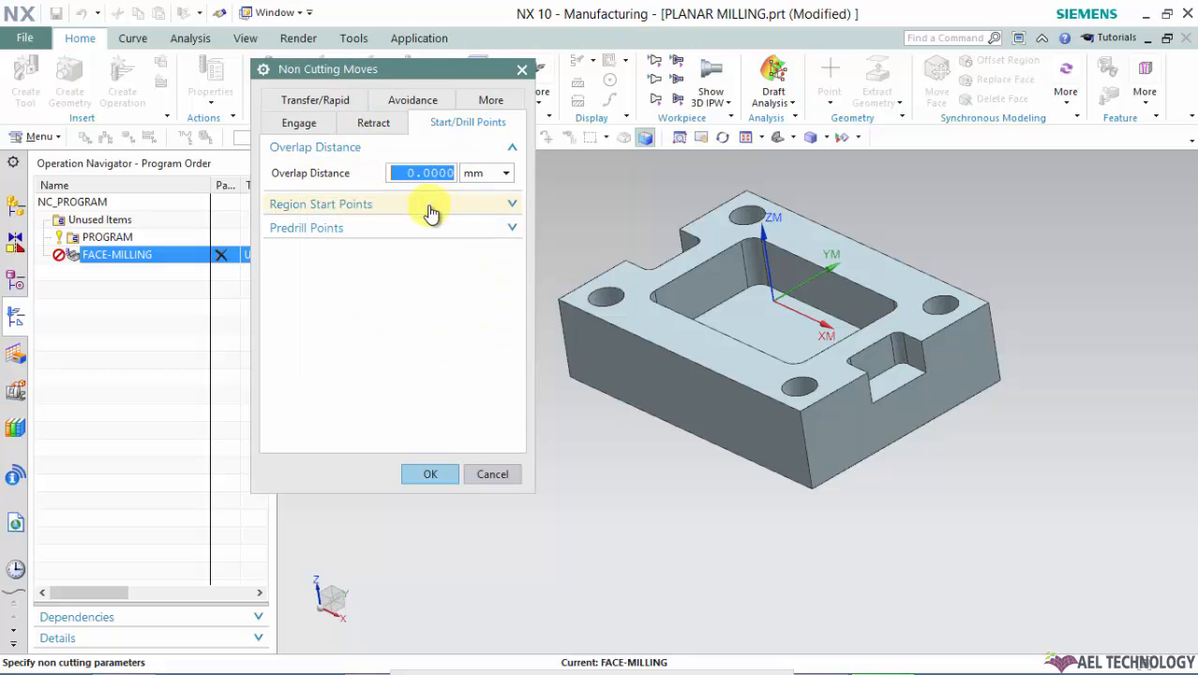
Step: Enter an overlap distance of 5 mm and expand Region Start Points again
text(5)
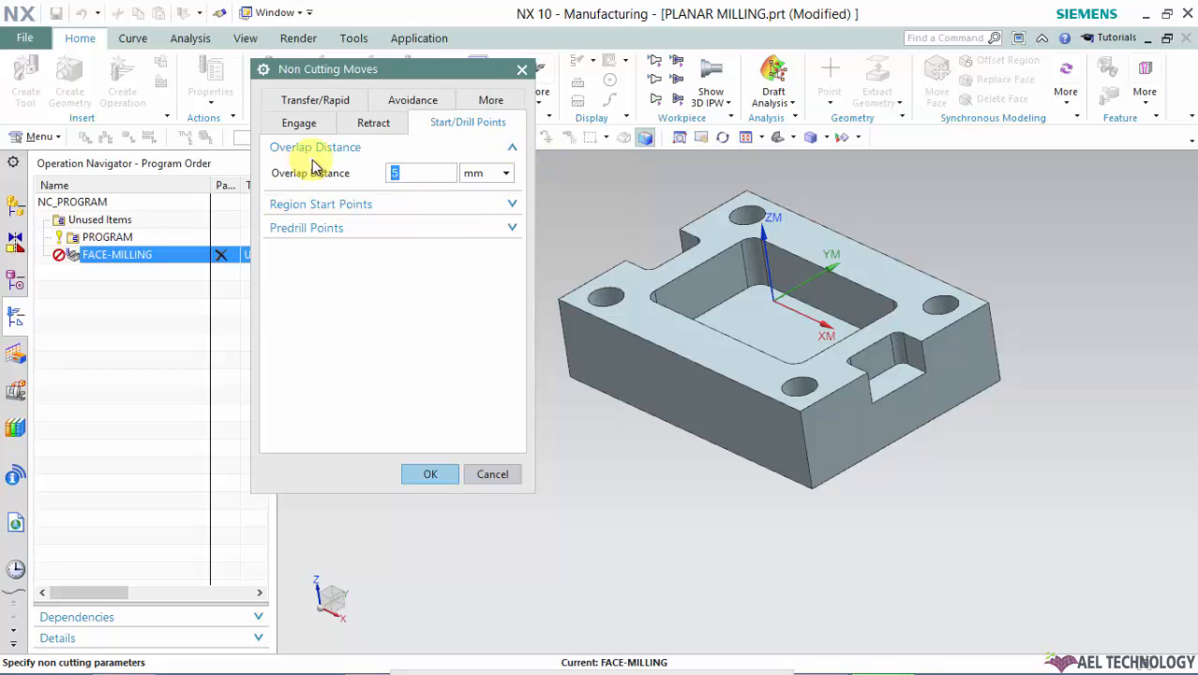
click(321, 203)
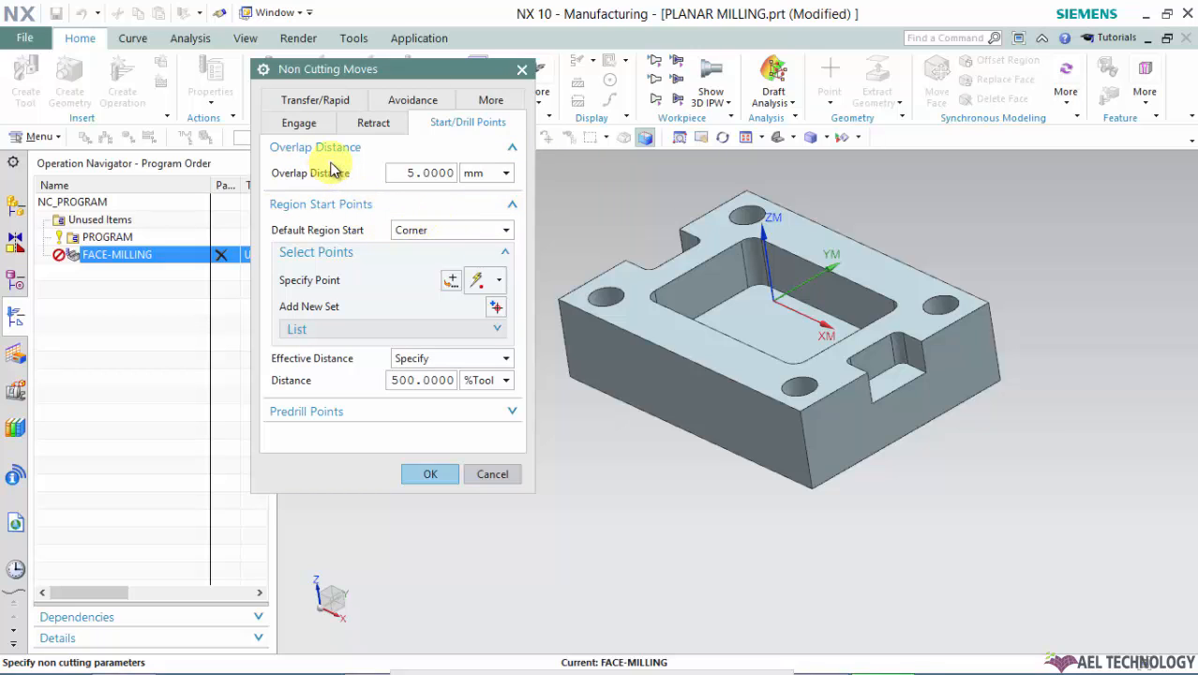
mouse_move(360, 167)
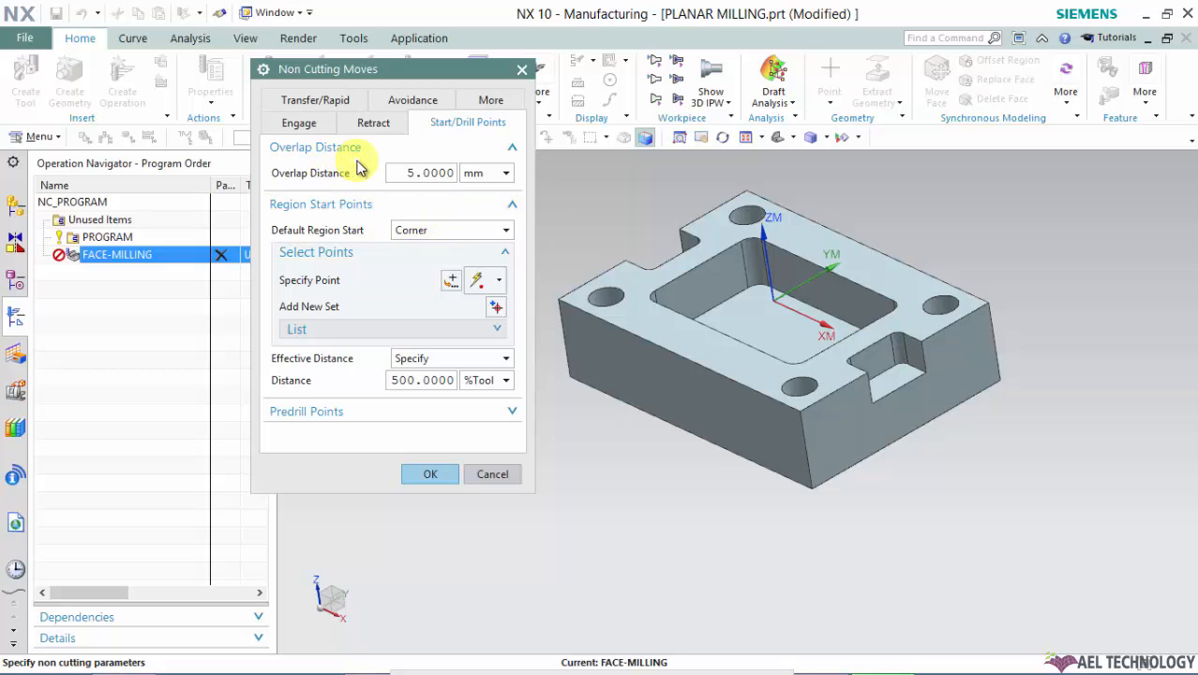
mouse_move(317, 169)
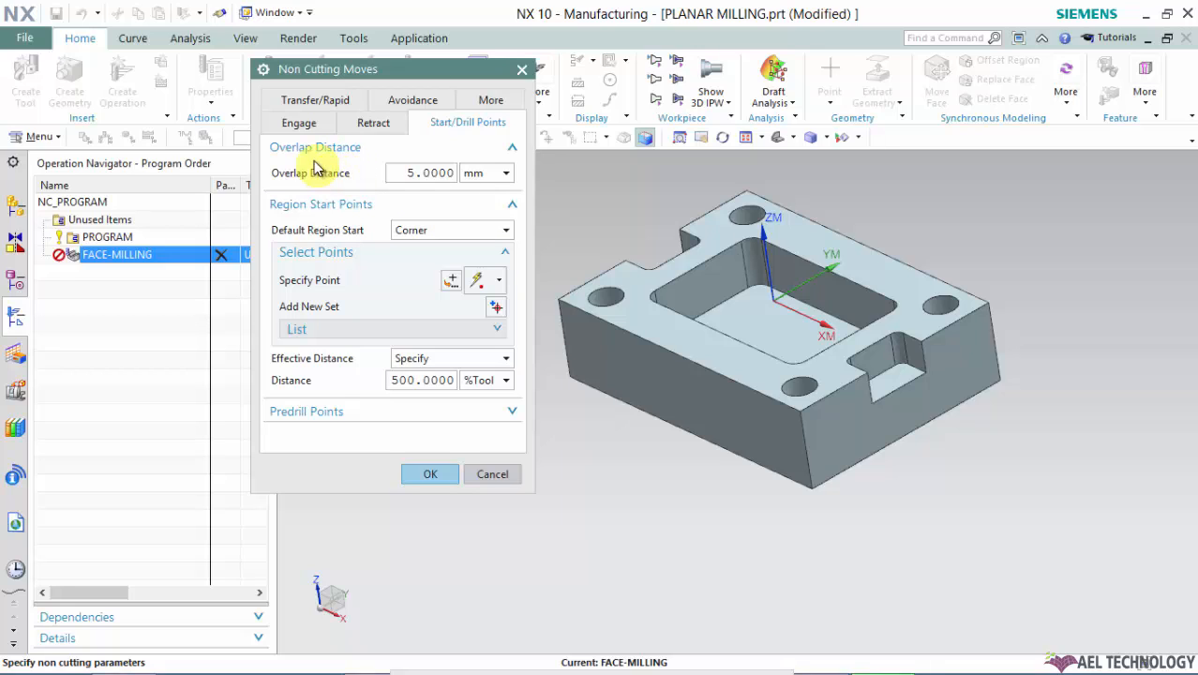
mouse_move(327, 178)
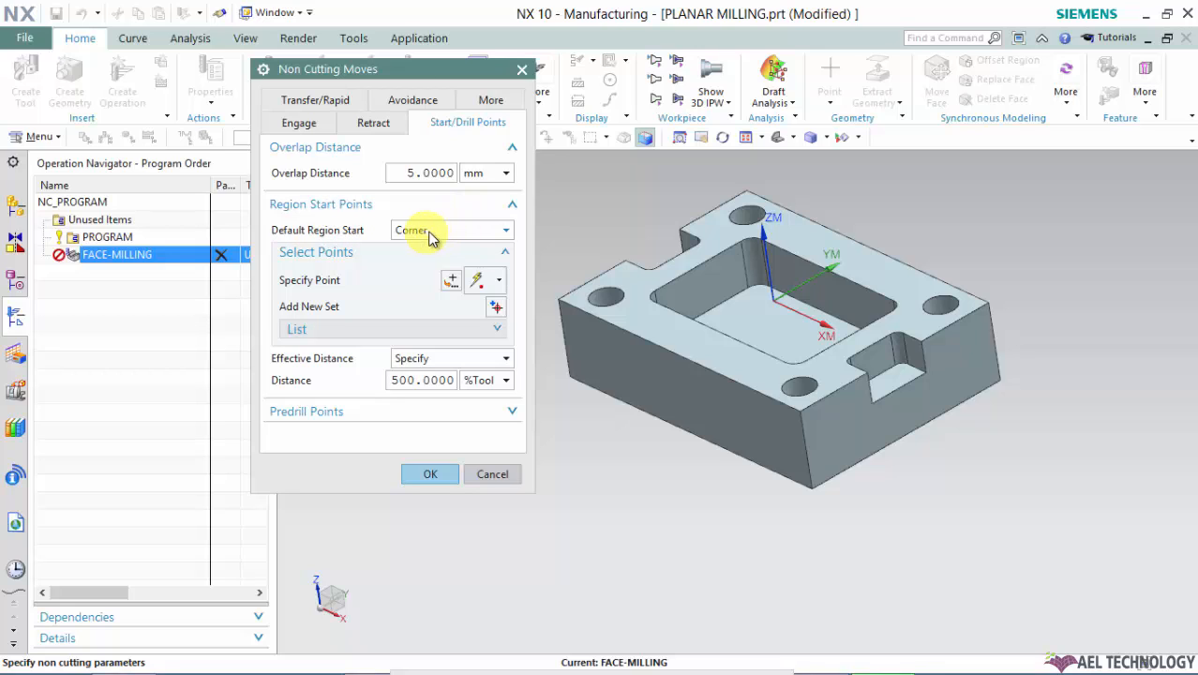
click(450, 230)
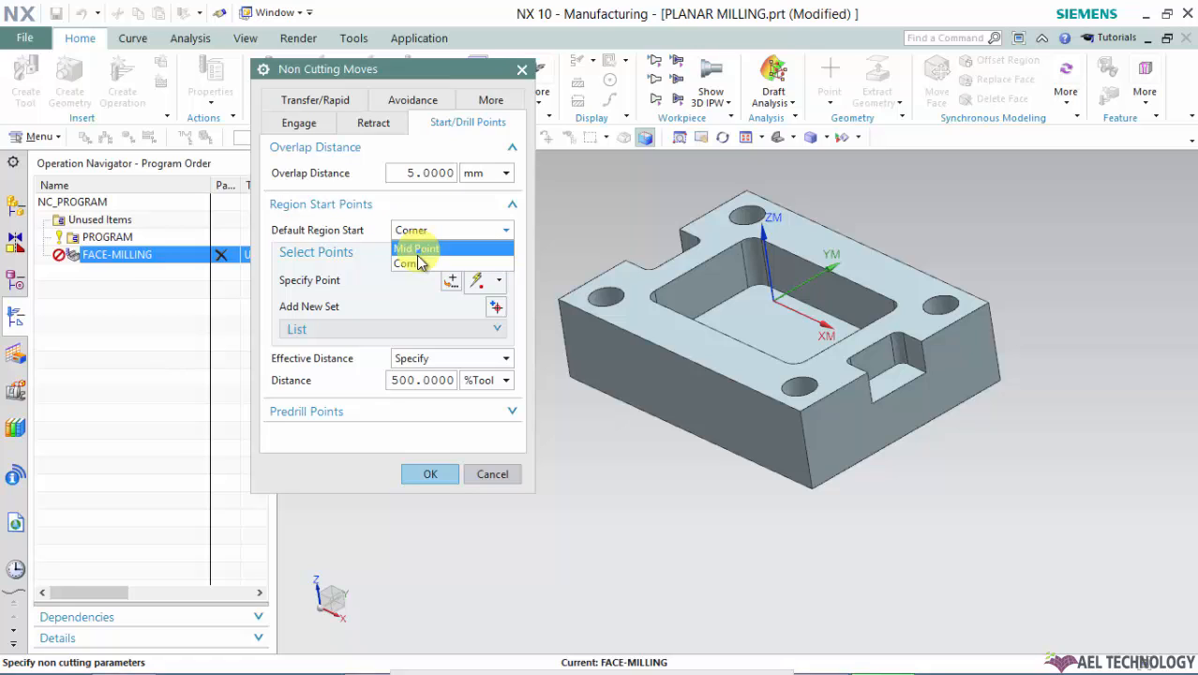
mouse_move(417, 260)
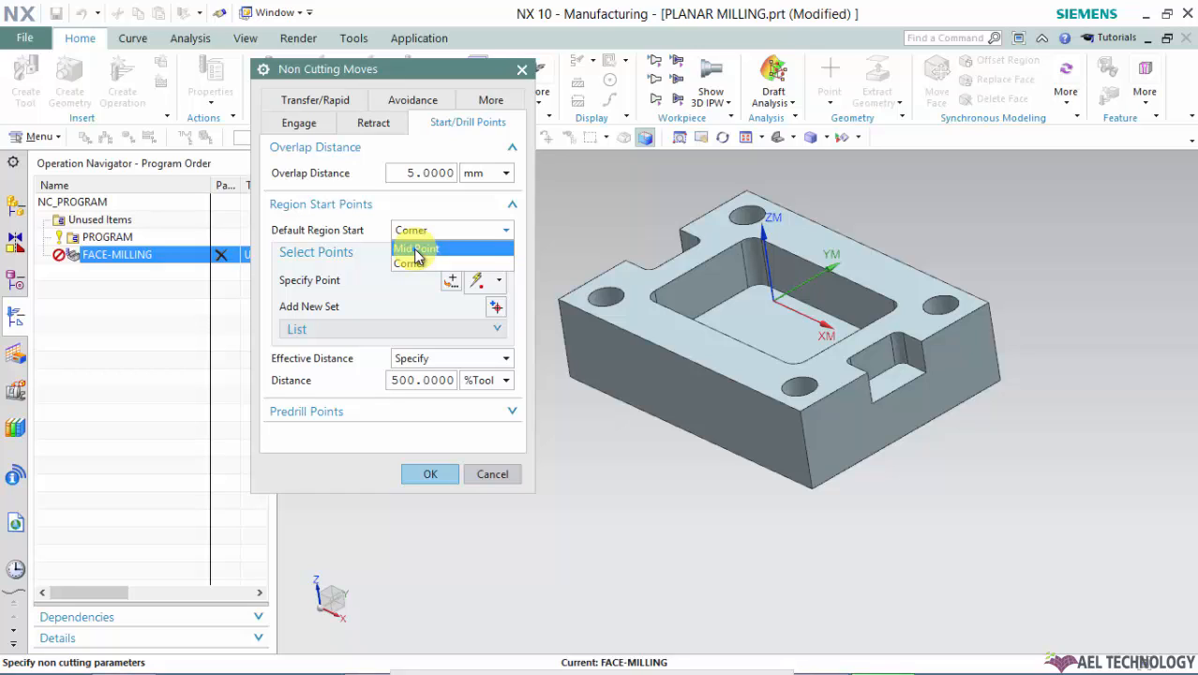
mouse_move(417, 272)
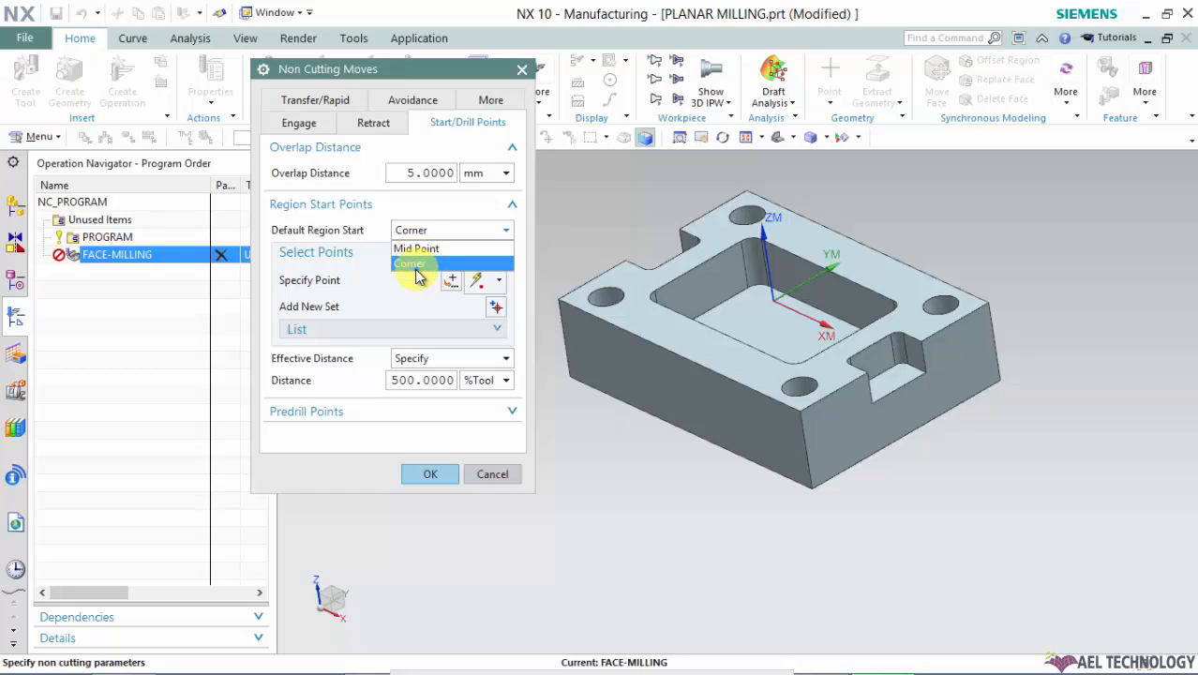
mouse_move(417, 249)
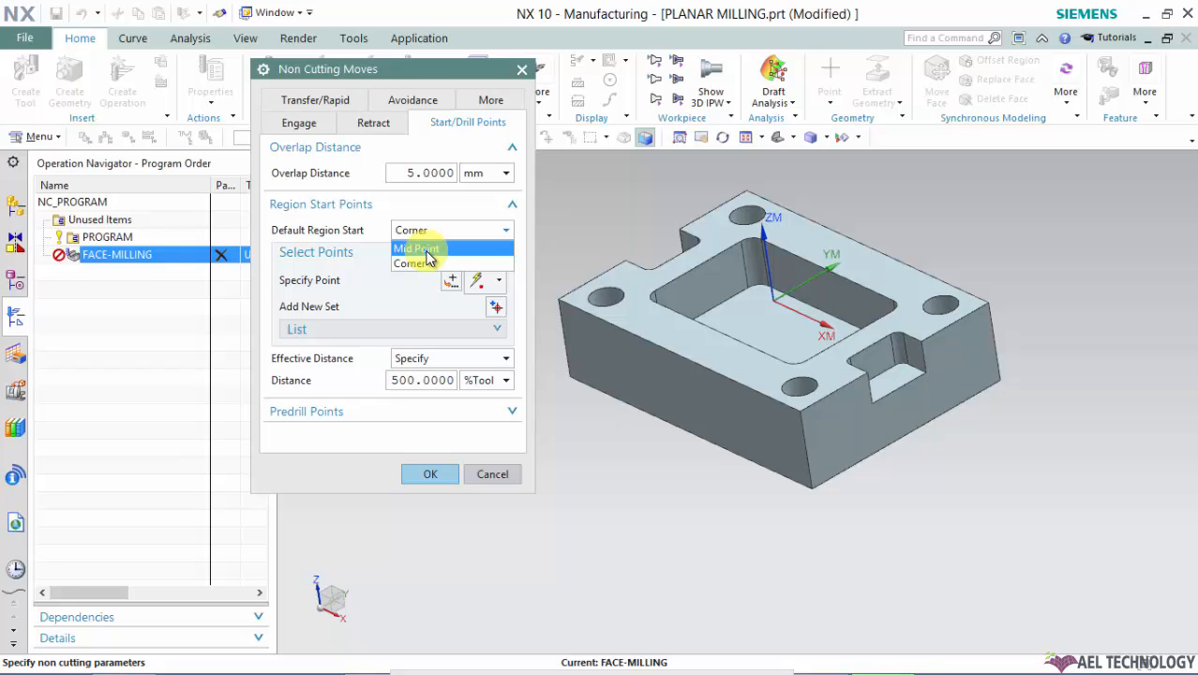
click(412, 263)
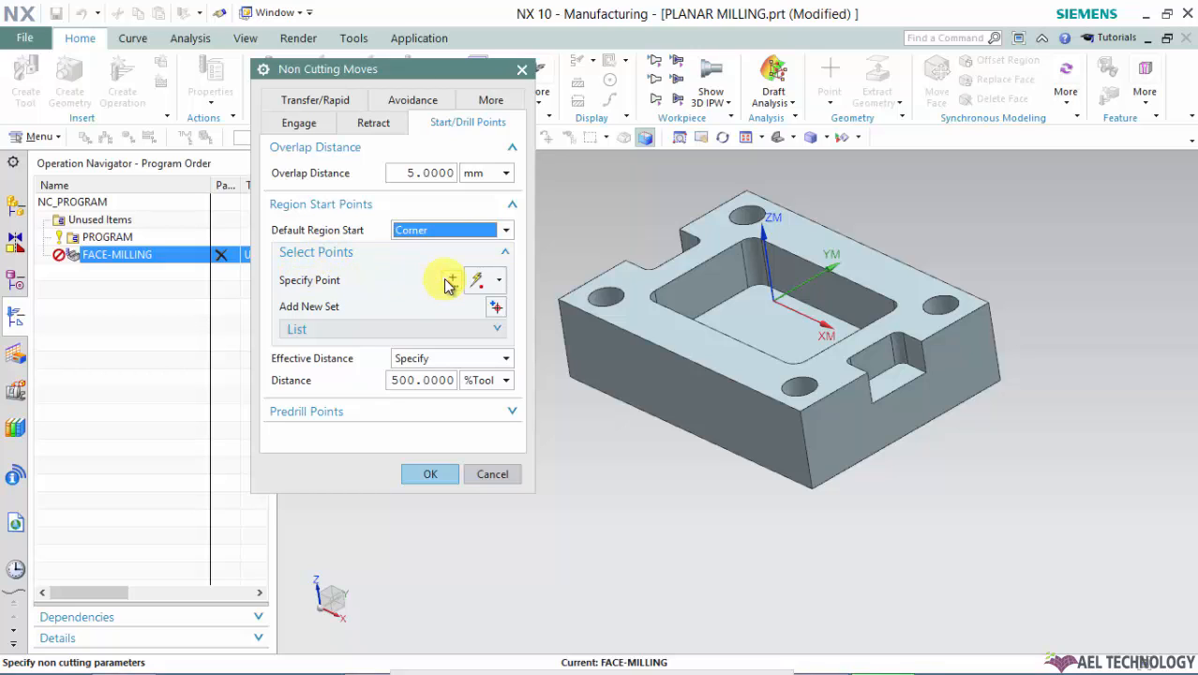
click(500, 279)
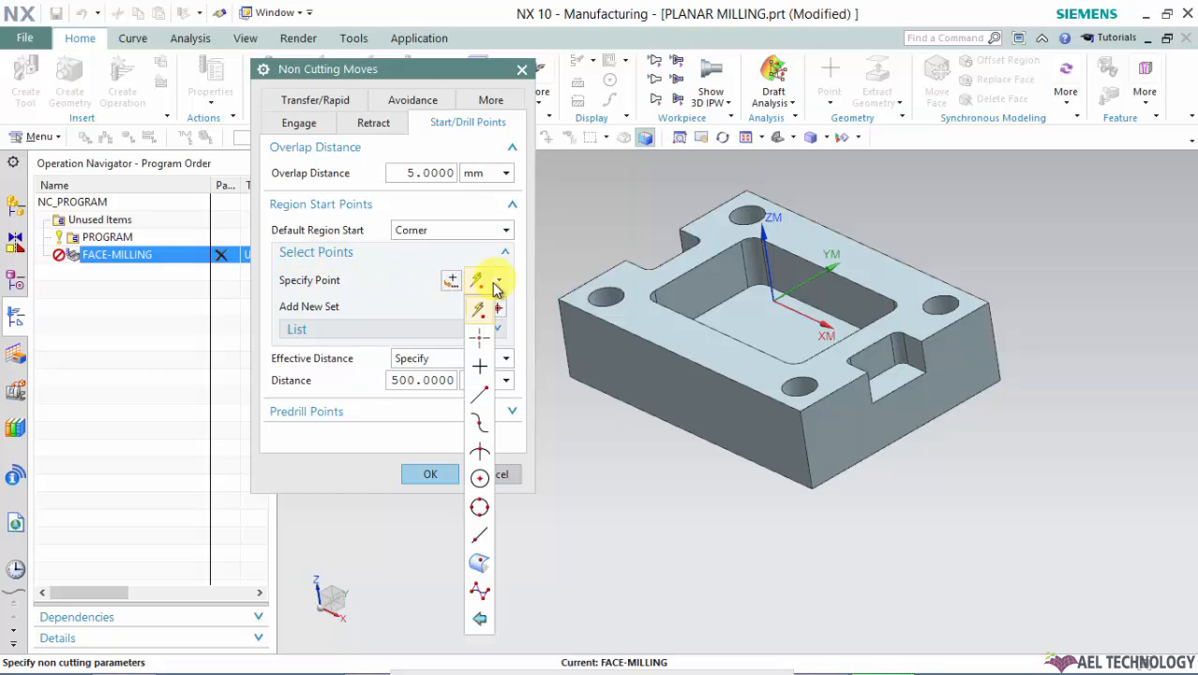
click(497, 280)
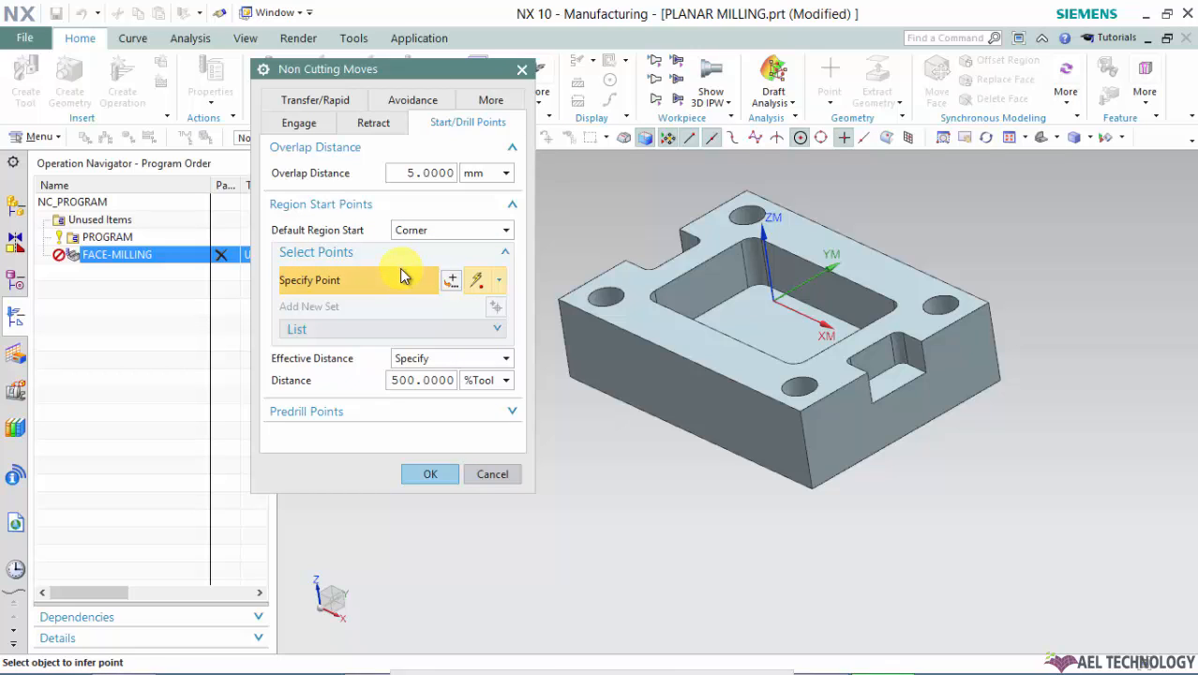
mouse_move(424, 355)
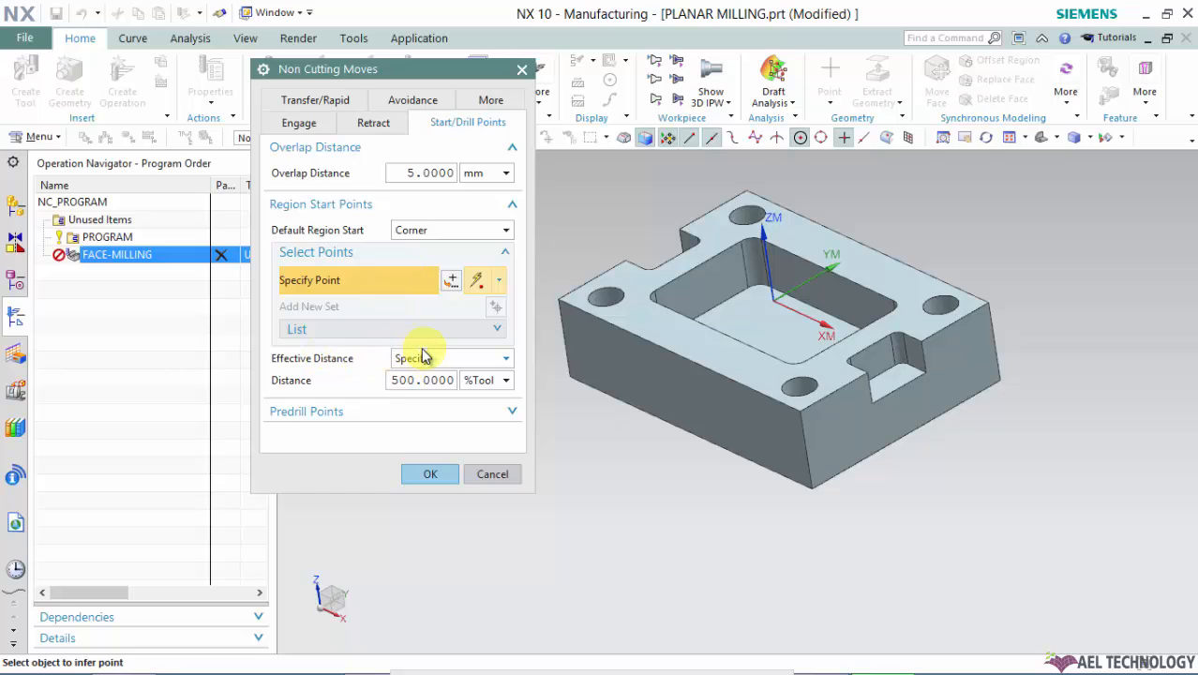
mouse_move(433, 359)
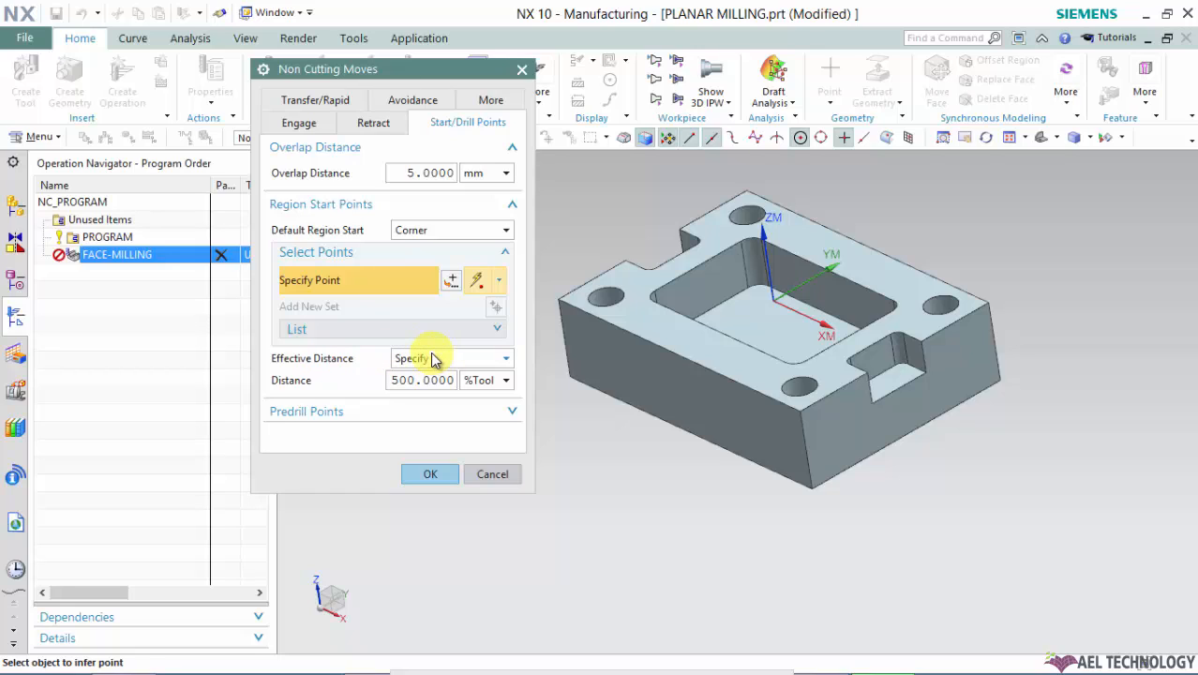
mouse_move(441, 360)
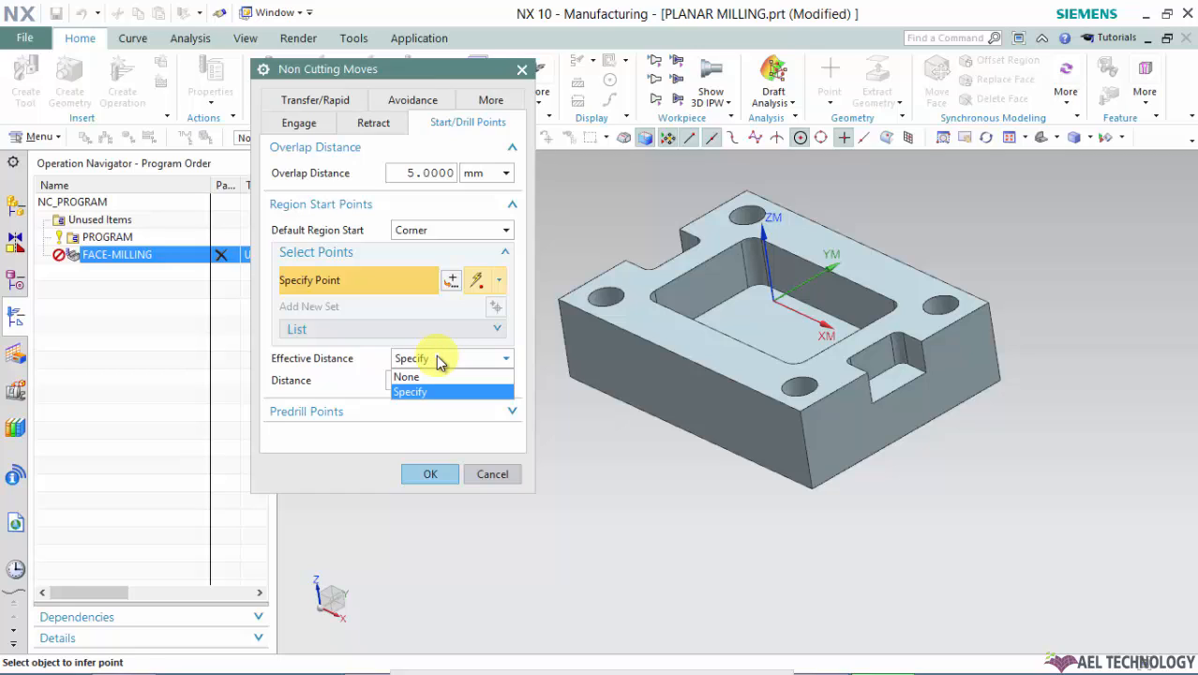
click(410, 392)
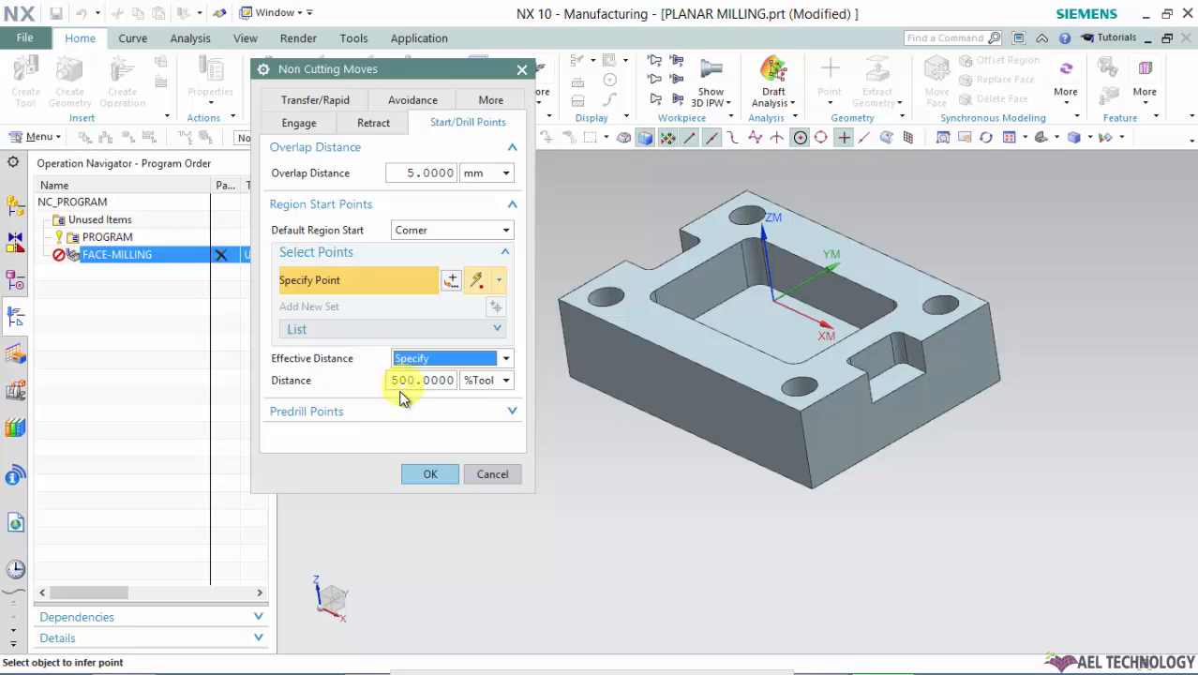
Step: Expand Predrill Points to show the 300% tool effective distance
click(306, 412)
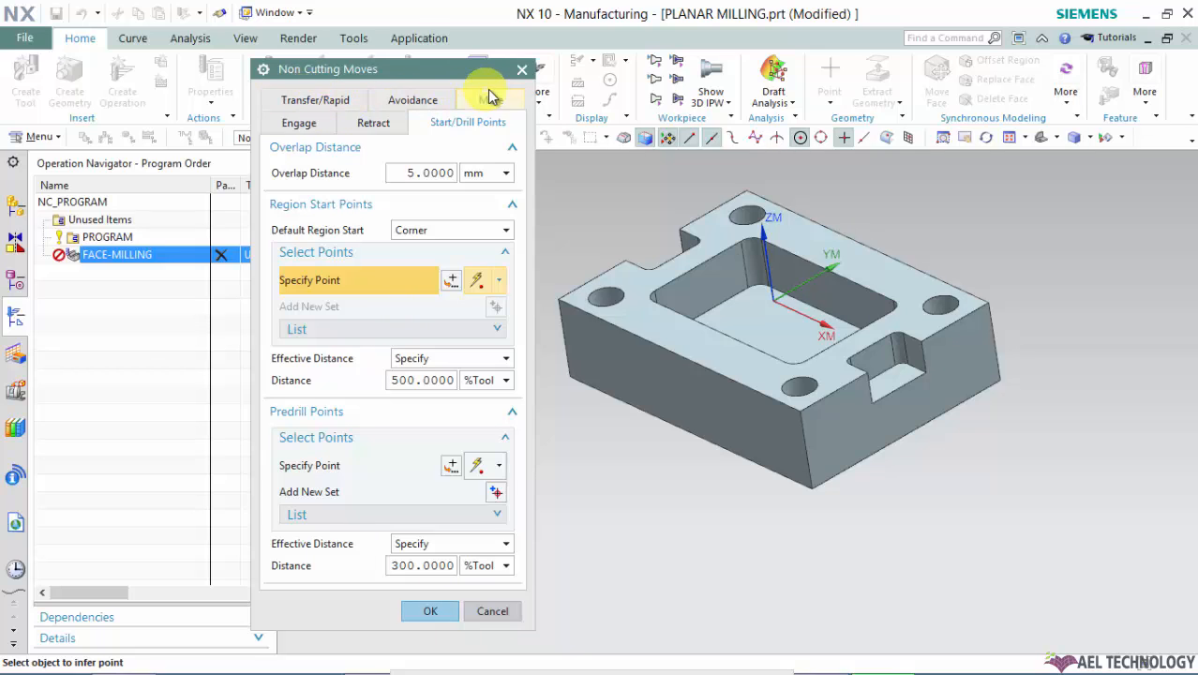
Step: Accept the Non Cutting Moves settings with OK and reopen FACE-MILLING by double-clicking
click(430, 611)
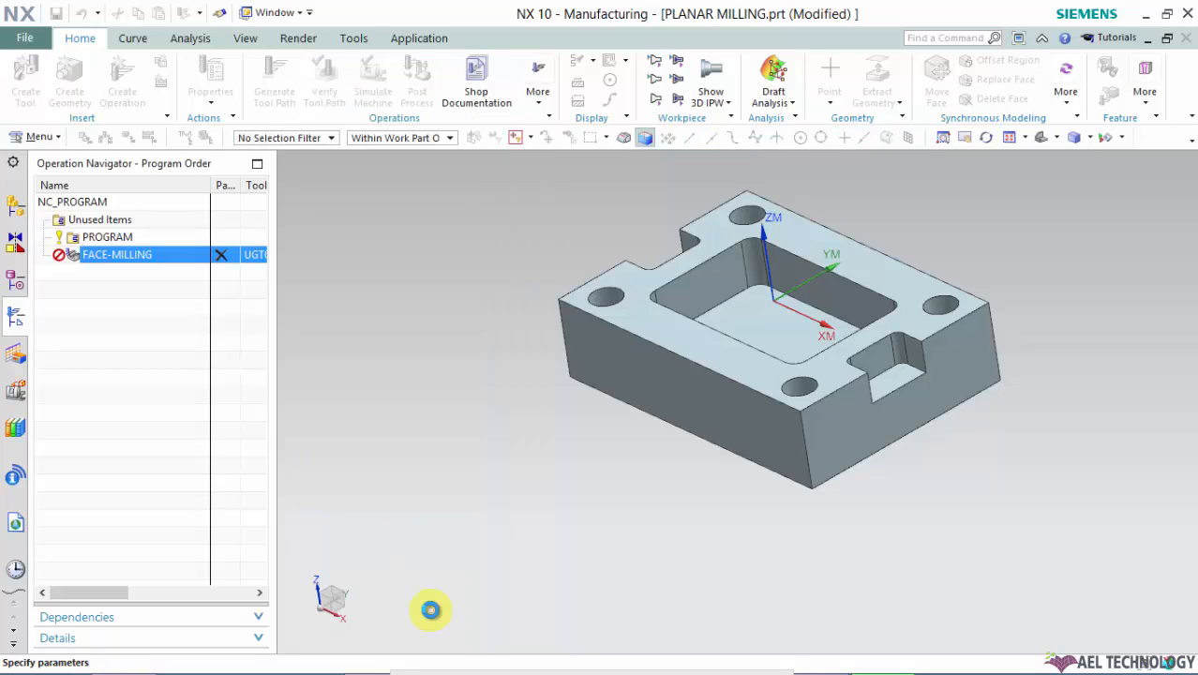
double_click(116, 254)
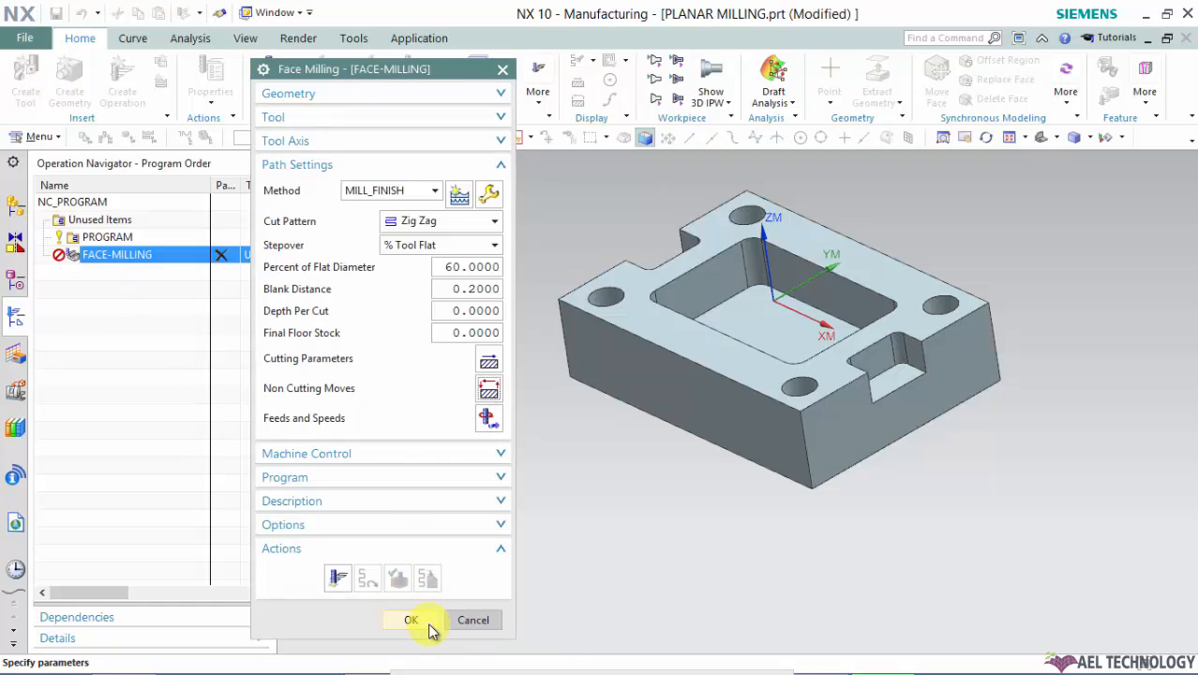